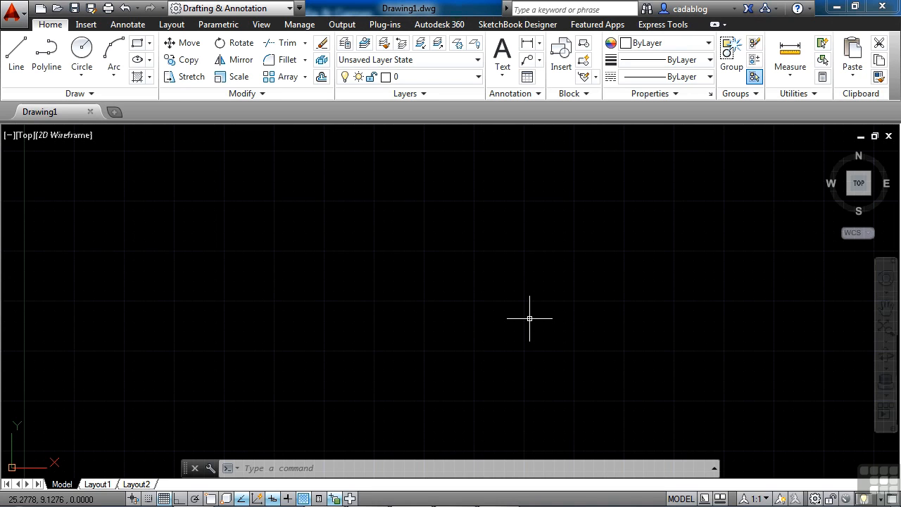
{"action": "mouse_move", "coordinate": [535, 320]}
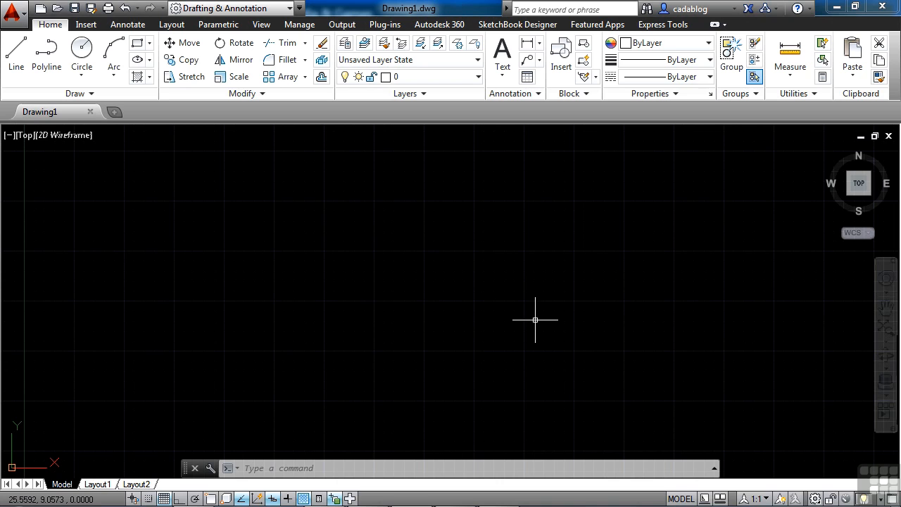
{"action": "mouse_move", "coordinate": [534, 330]}
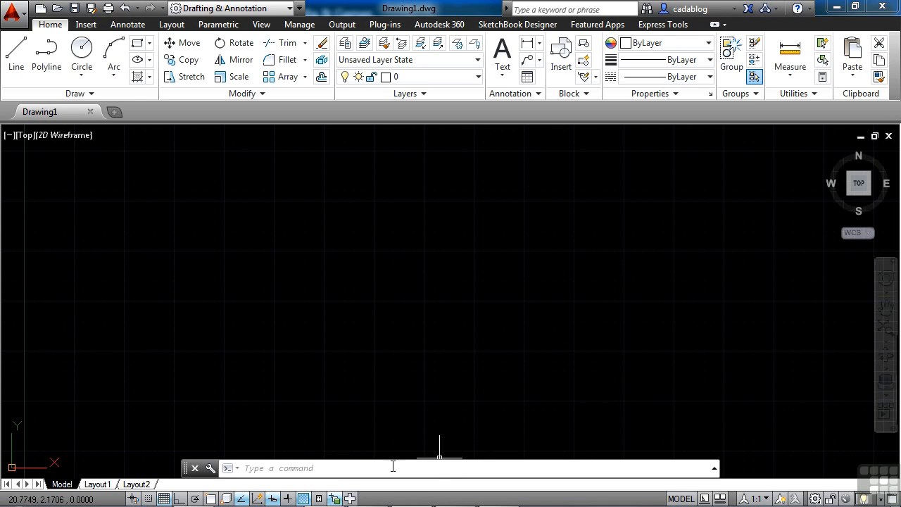
{"action": "mouse_move", "coordinate": [387, 450]}
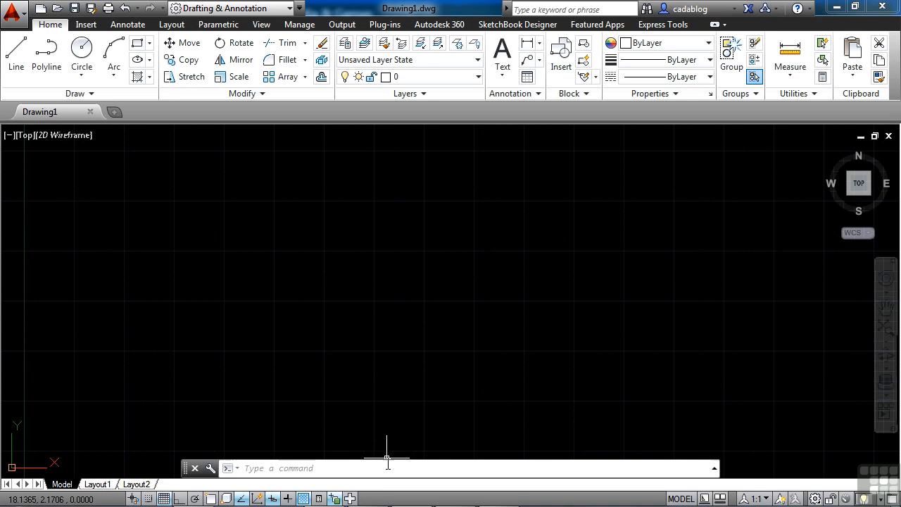
{"action": "mouse_move", "coordinate": [415, 415]}
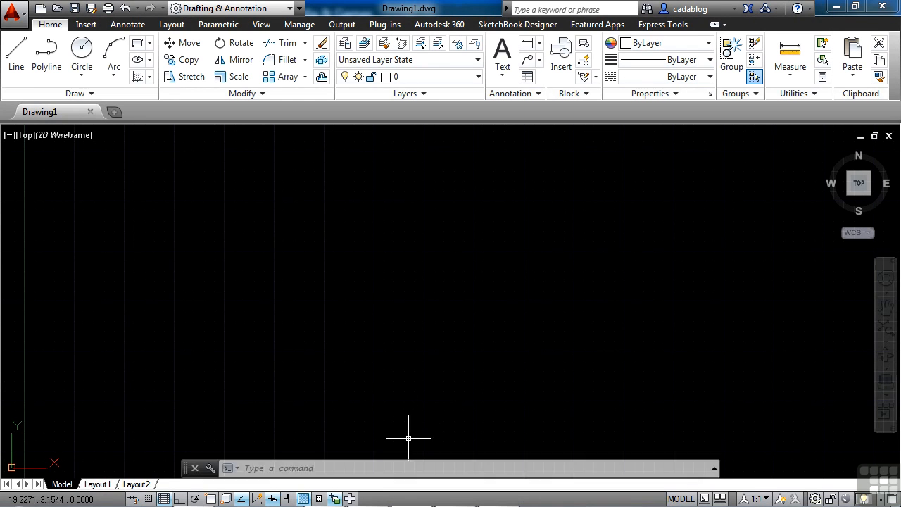
{"action": "mouse_move", "coordinate": [417, 389]}
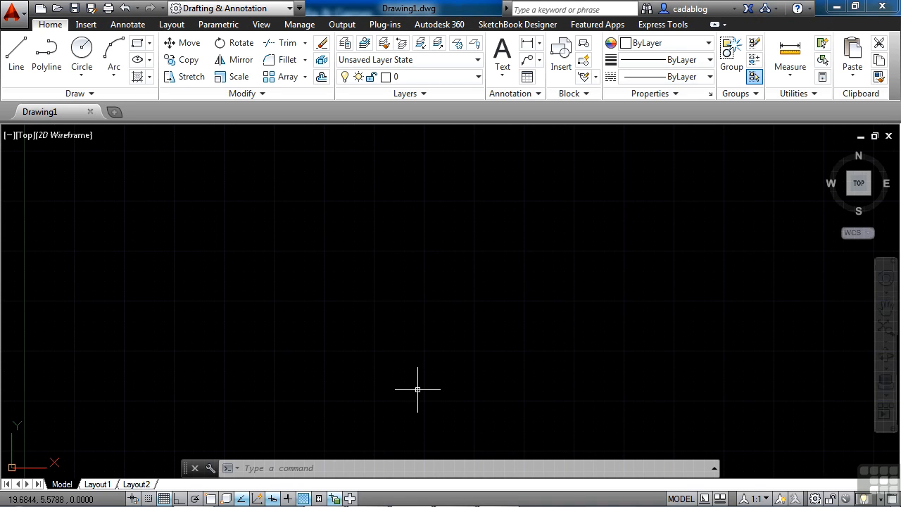
{"action": "mouse_move", "coordinate": [416, 395]}
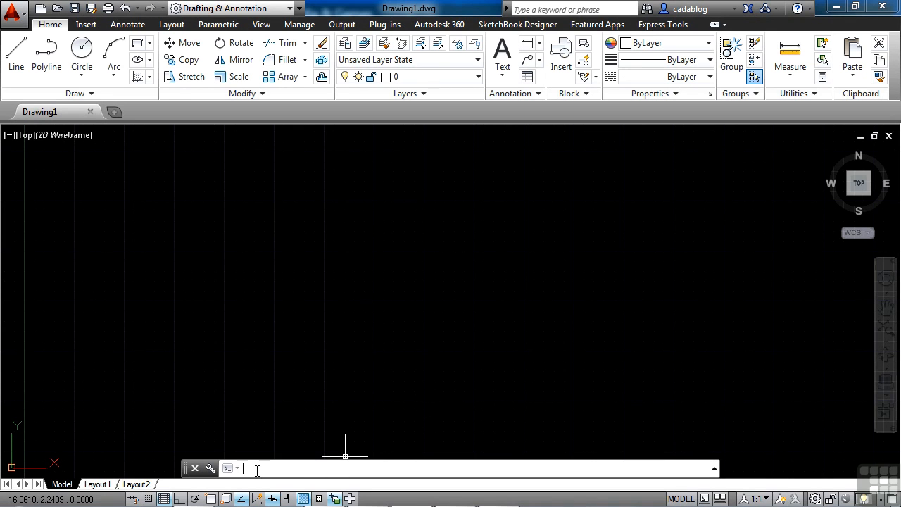
Step: Start the LINE command from the command line to draw a slanted line
{"action": "type", "text": "LINE"}
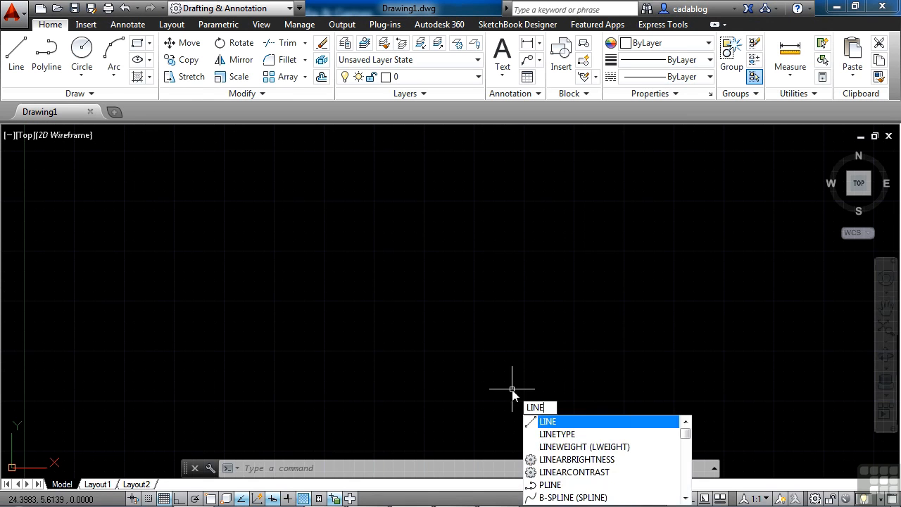
{"action": "key", "text": "enter"}
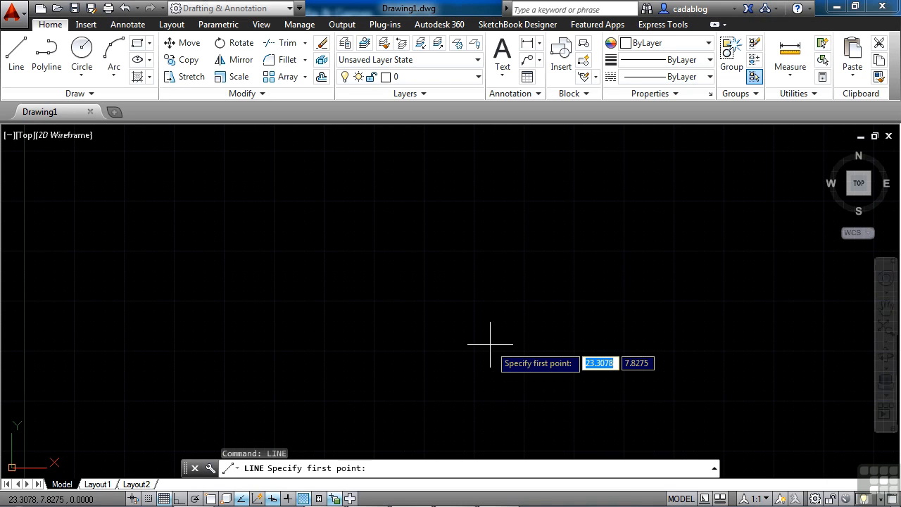
{"action": "mouse_move", "coordinate": [383, 326]}
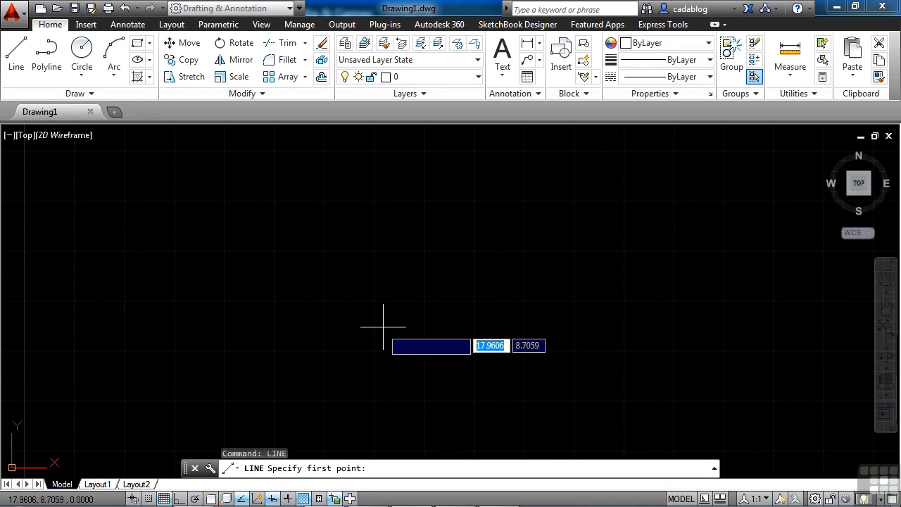
{"action": "mouse_move", "coordinate": [434, 312]}
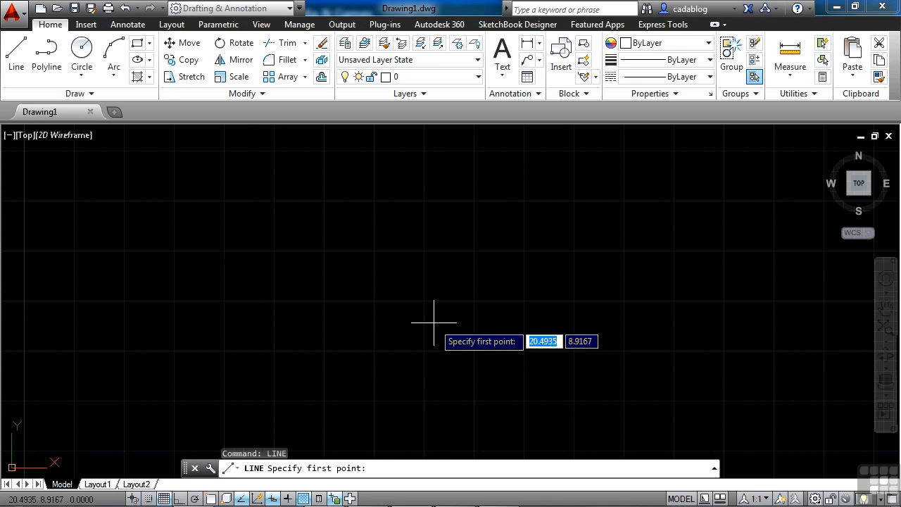
{"action": "mouse_move", "coordinate": [415, 411]}
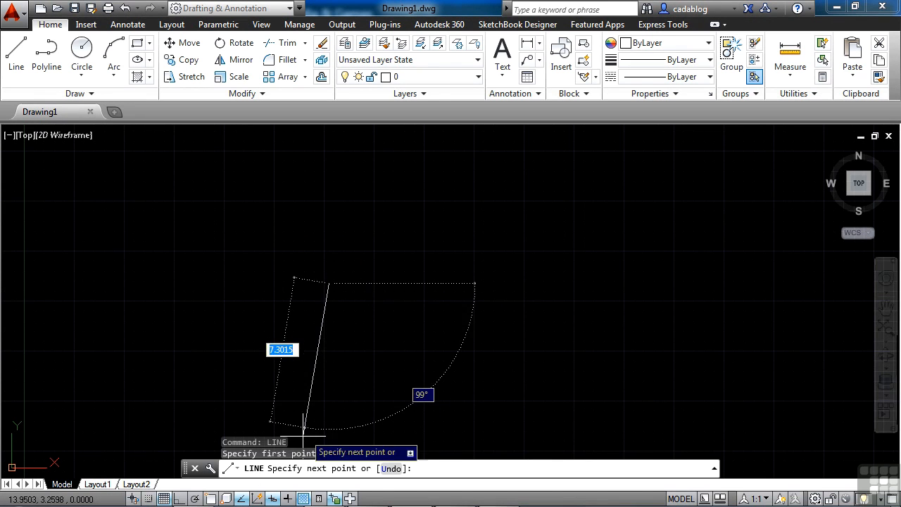
{"action": "mouse_move", "coordinate": [321, 468]}
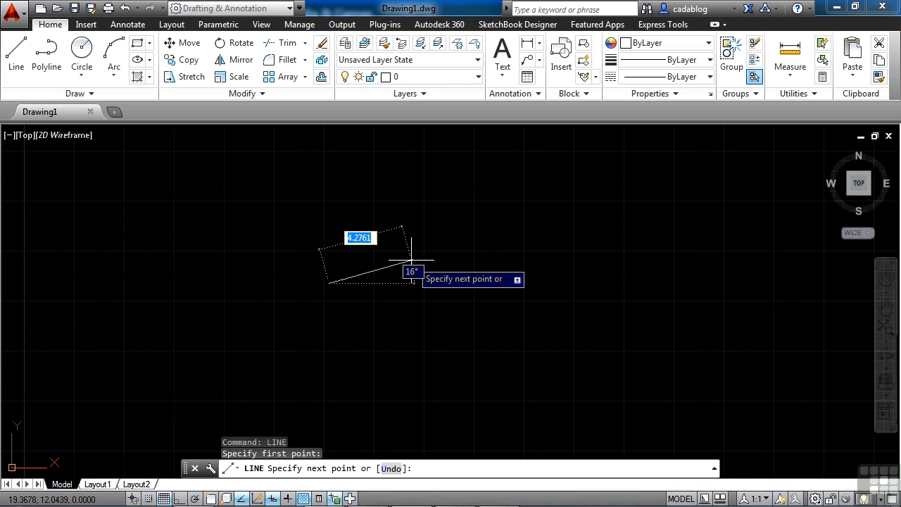
{"action": "mouse_move", "coordinate": [415, 254]}
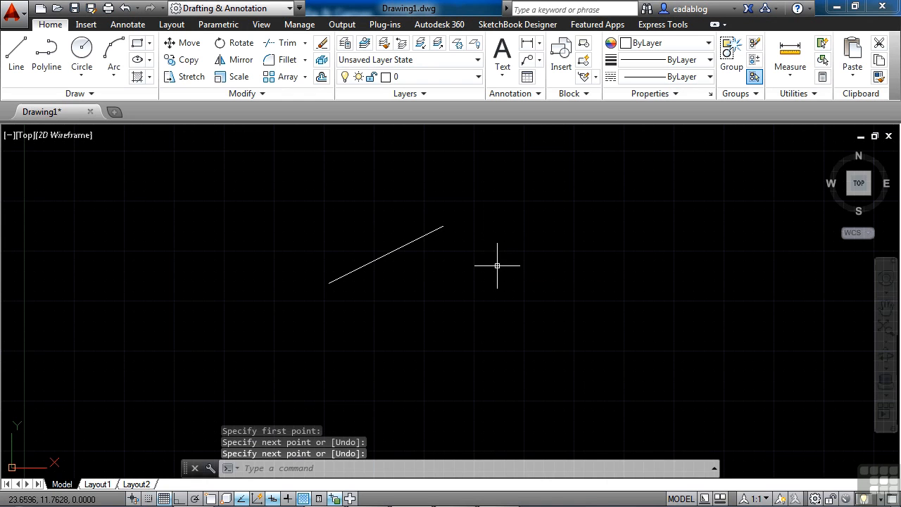
{"action": "mouse_move", "coordinate": [459, 269]}
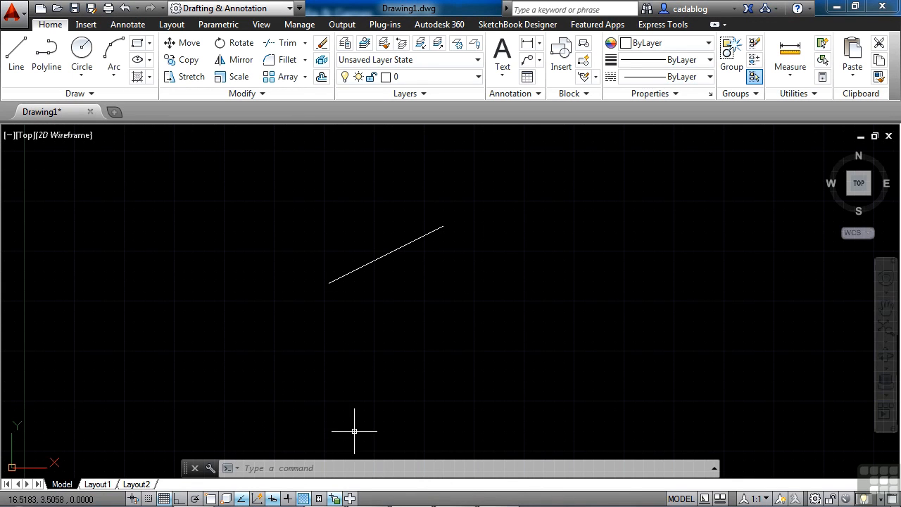
{"action": "mouse_move", "coordinate": [169, 472]}
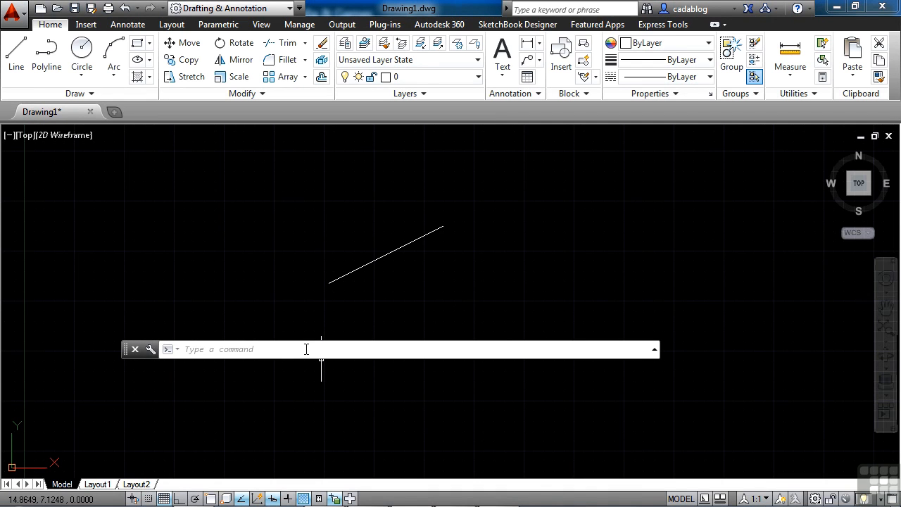
{"action": "mouse_move", "coordinate": [307, 352]}
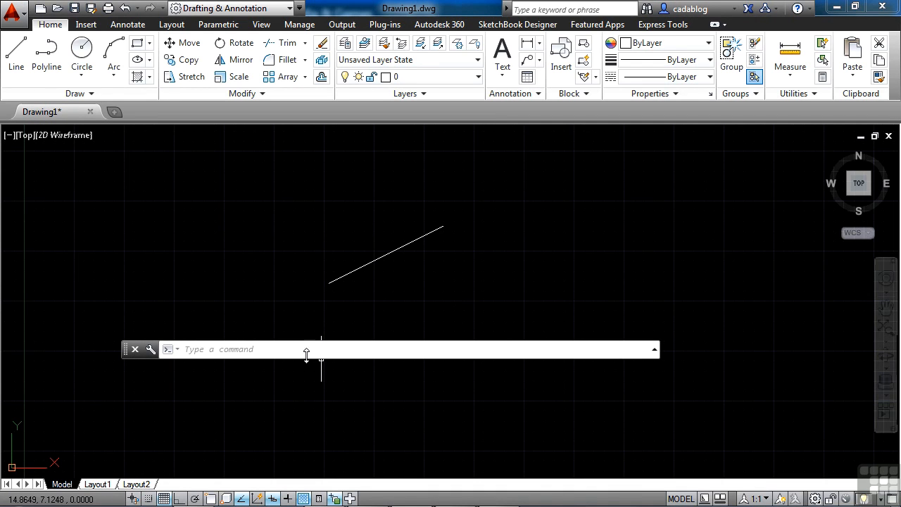
{"action": "mouse_move", "coordinate": [641, 338]}
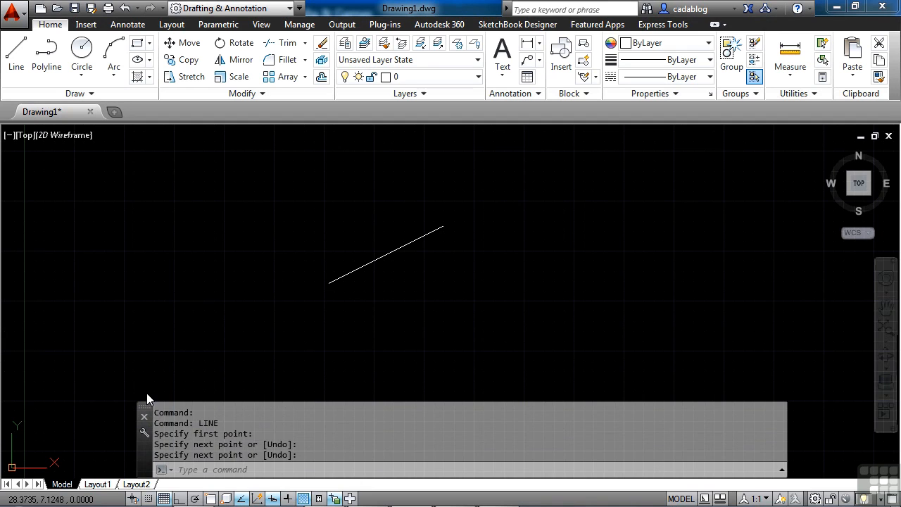
{"action": "mouse_move", "coordinate": [600, 338]}
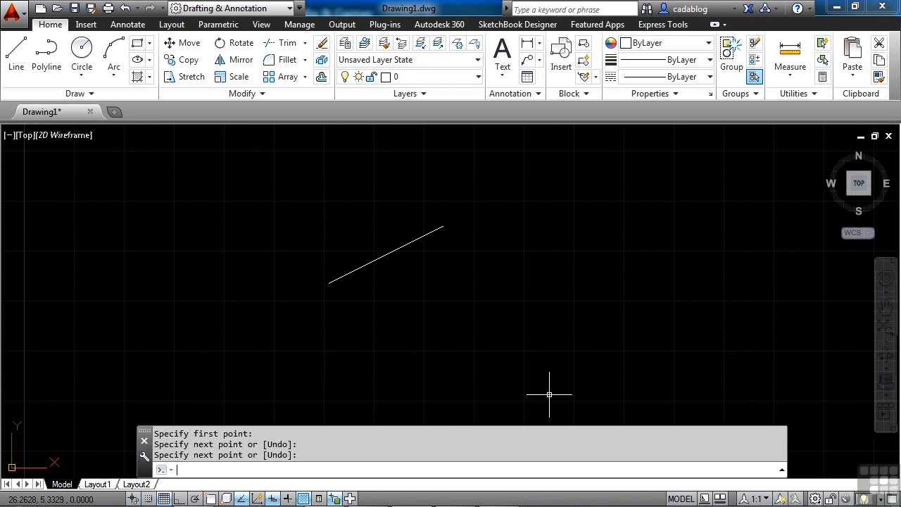
{"action": "mouse_move", "coordinate": [443, 419]}
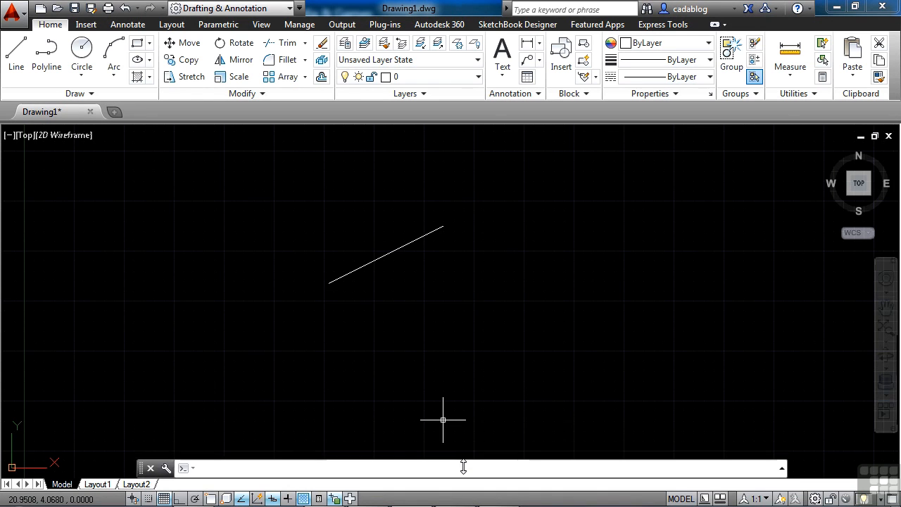
Step: Draw a circle centred below the line's right end, sized with the Diameter option
{"action": "type", "text": "c"}
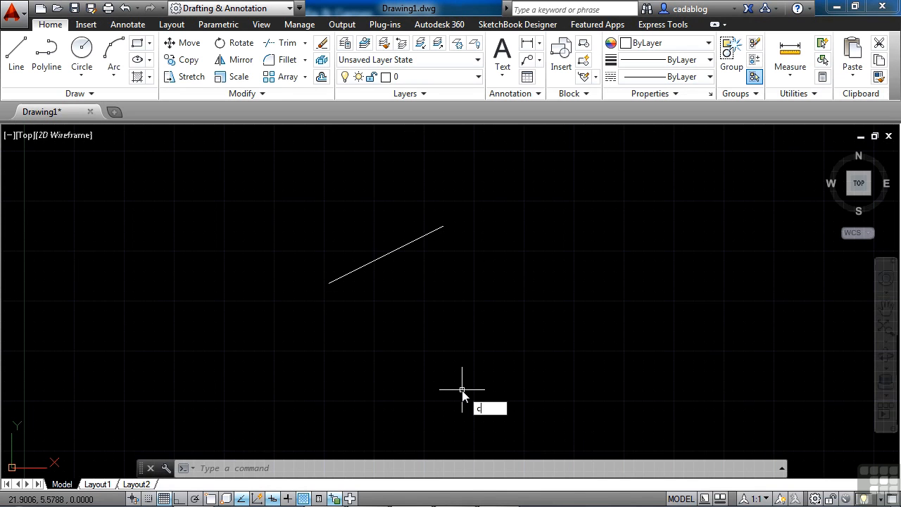
{"action": "type", "text": "icrle"}
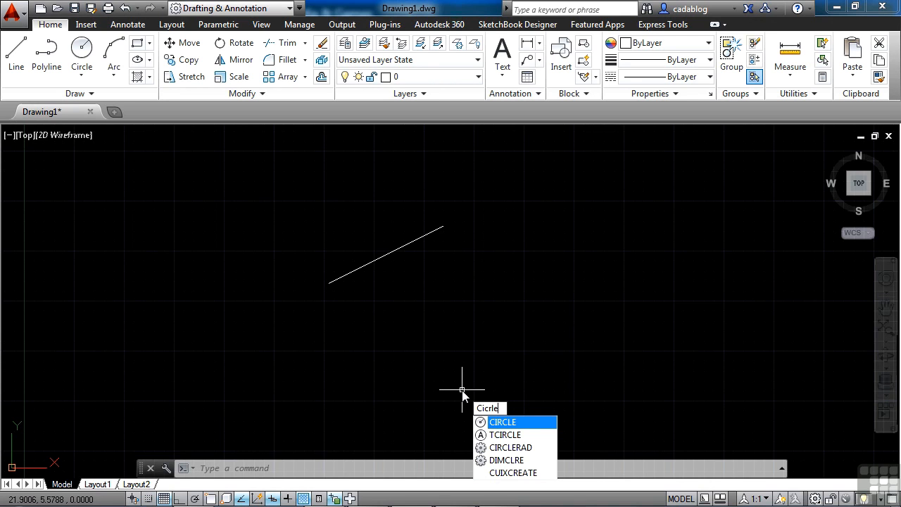
{"action": "mouse_move", "coordinate": [490, 423]}
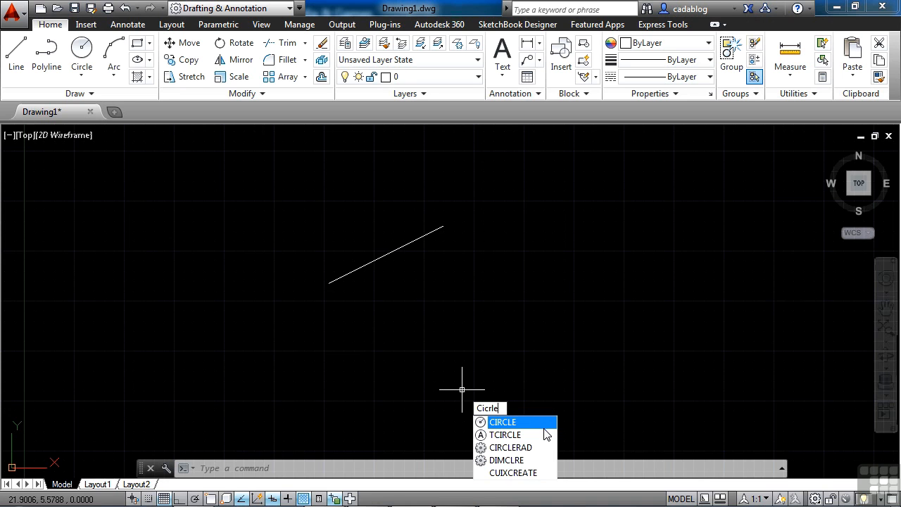
{"action": "mouse_move", "coordinate": [529, 431]}
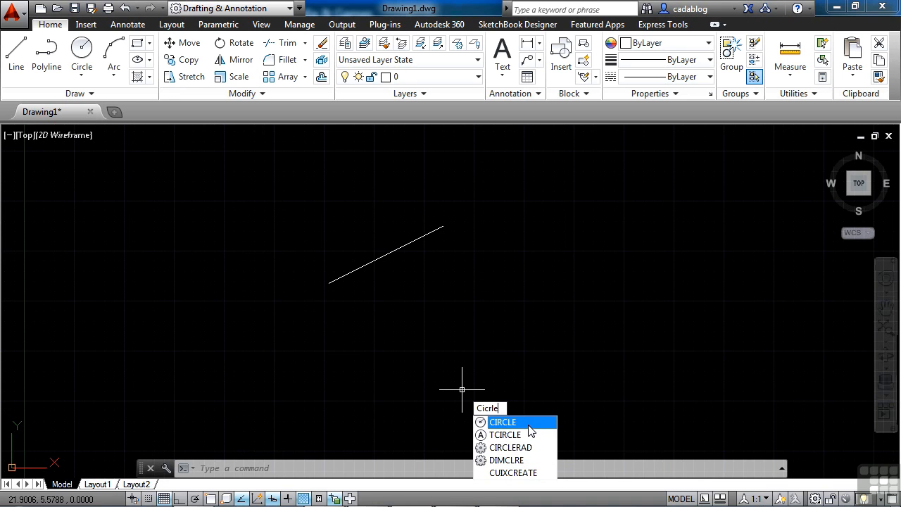
{"action": "left_click", "coordinate": [503, 423]}
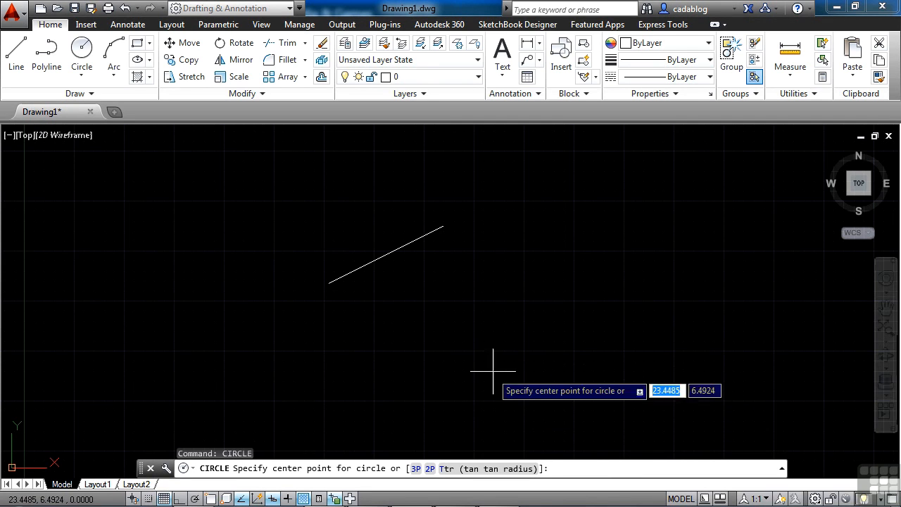
{"action": "mouse_move", "coordinate": [423, 407]}
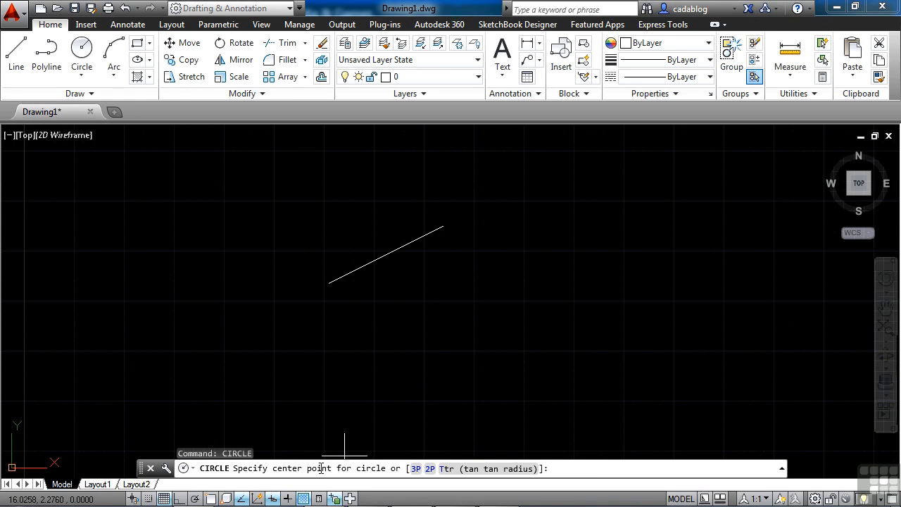
{"action": "mouse_move", "coordinate": [495, 477]}
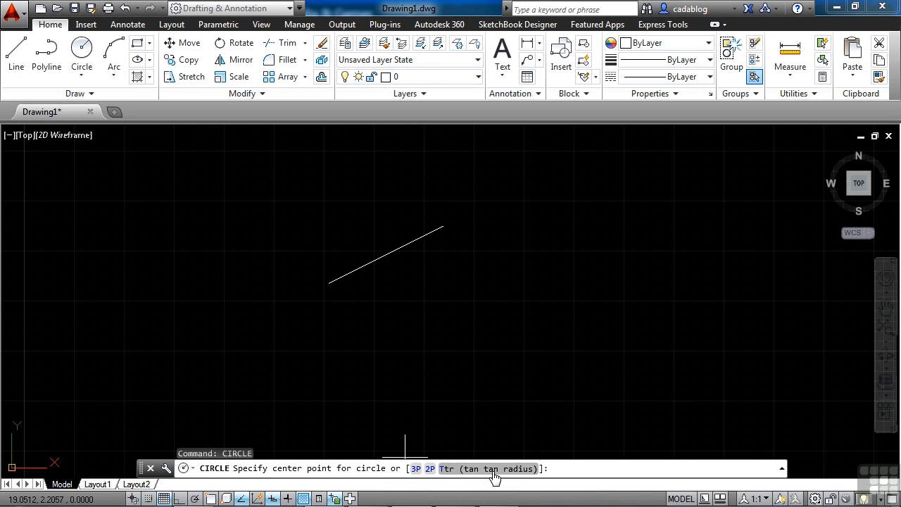
{"action": "mouse_move", "coordinate": [445, 477]}
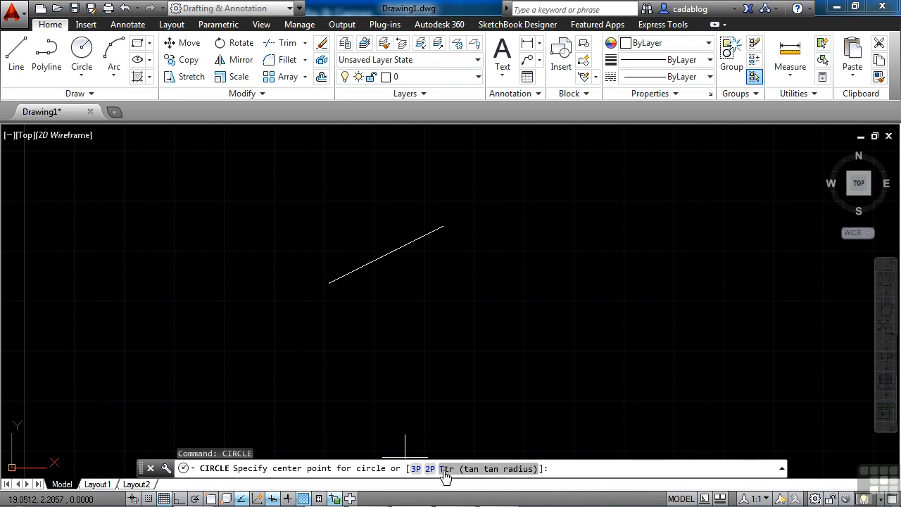
{"action": "mouse_move", "coordinate": [481, 369]}
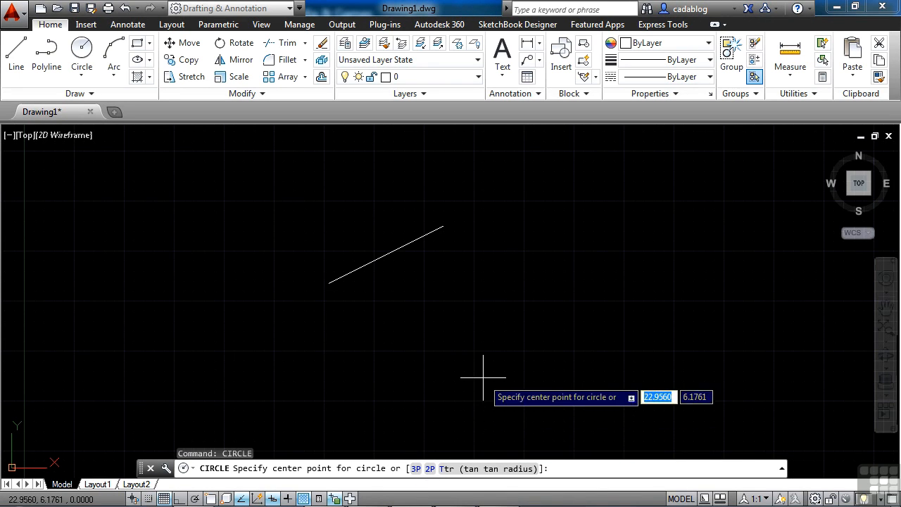
{"action": "mouse_move", "coordinate": [473, 363]}
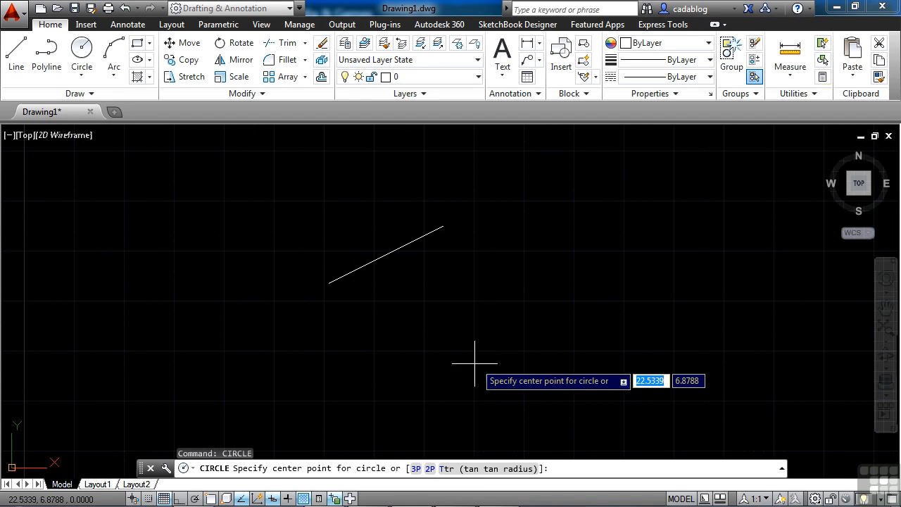
{"action": "mouse_move", "coordinate": [465, 290]}
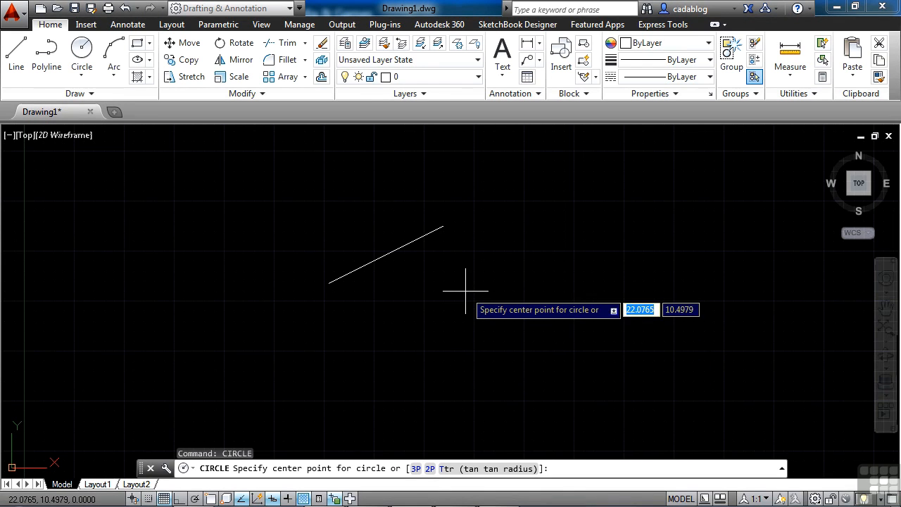
{"action": "left_click", "coordinate": [465, 290]}
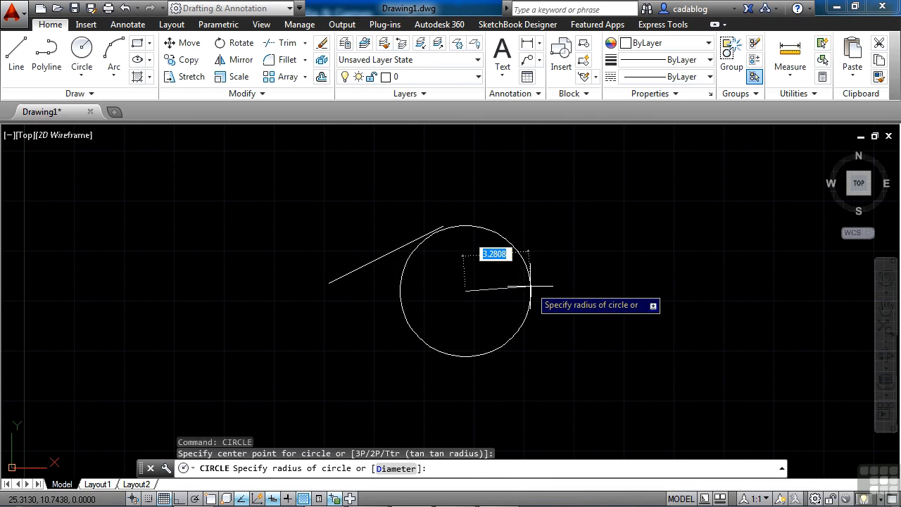
{"action": "mouse_move", "coordinate": [504, 278]}
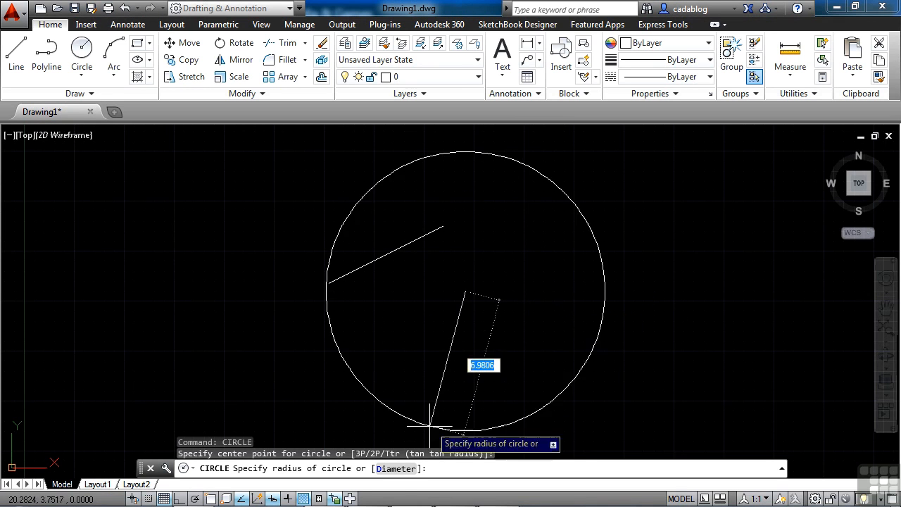
{"action": "type", "text": "D"}
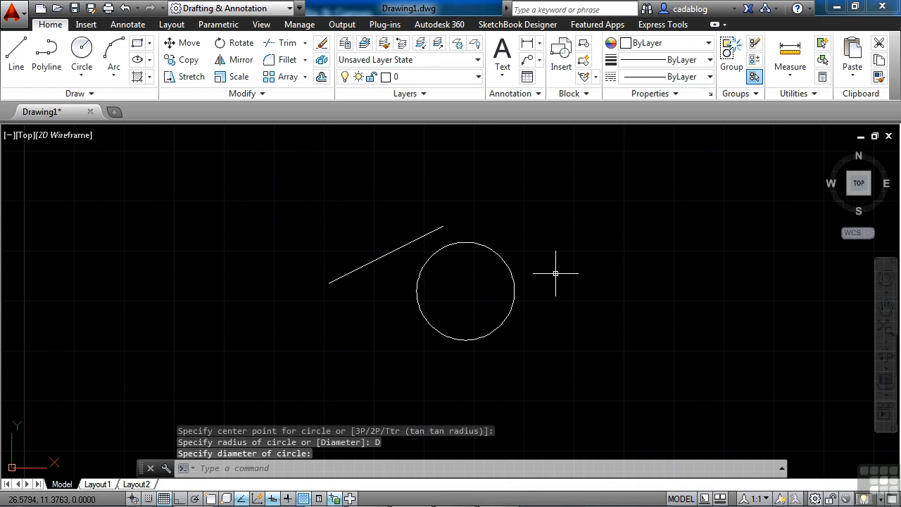
{"action": "mouse_move", "coordinate": [556, 273]}
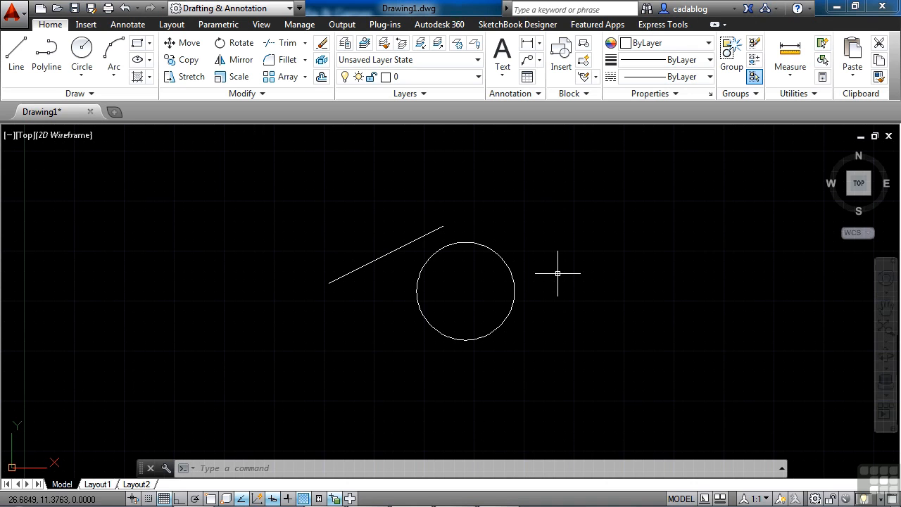
{"action": "type", "text": "c"}
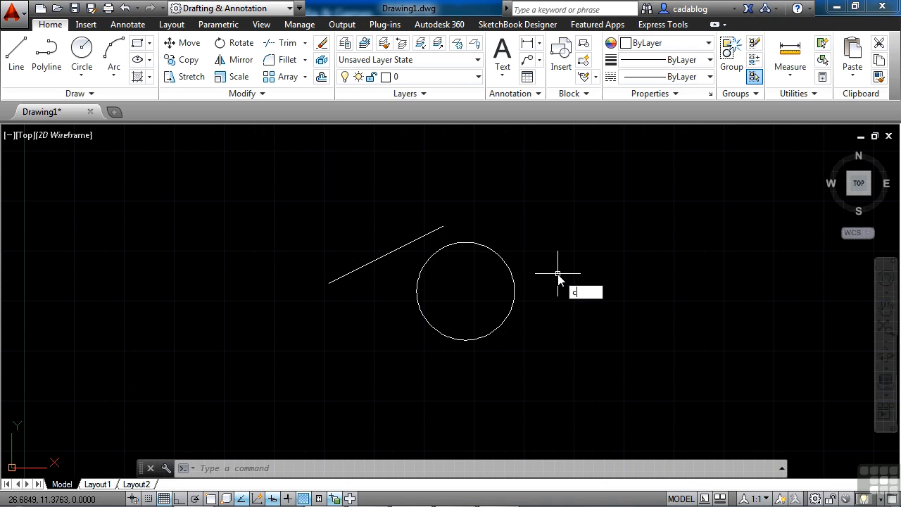
{"action": "type", "text": "c"}
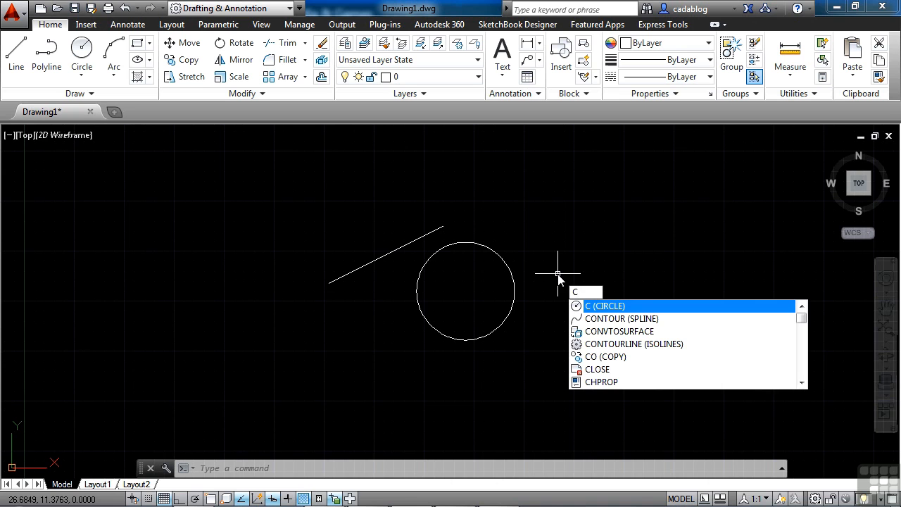
{"action": "mouse_move", "coordinate": [618, 343]}
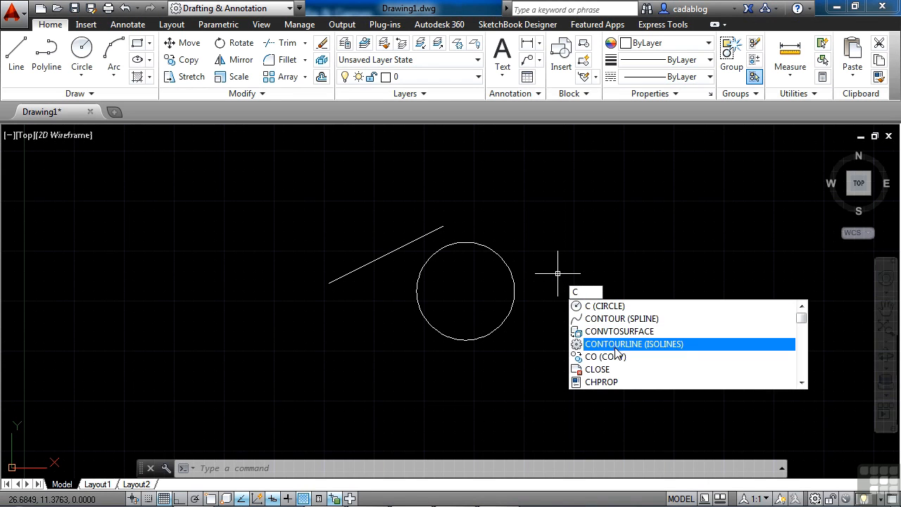
{"action": "mouse_move", "coordinate": [609, 318]}
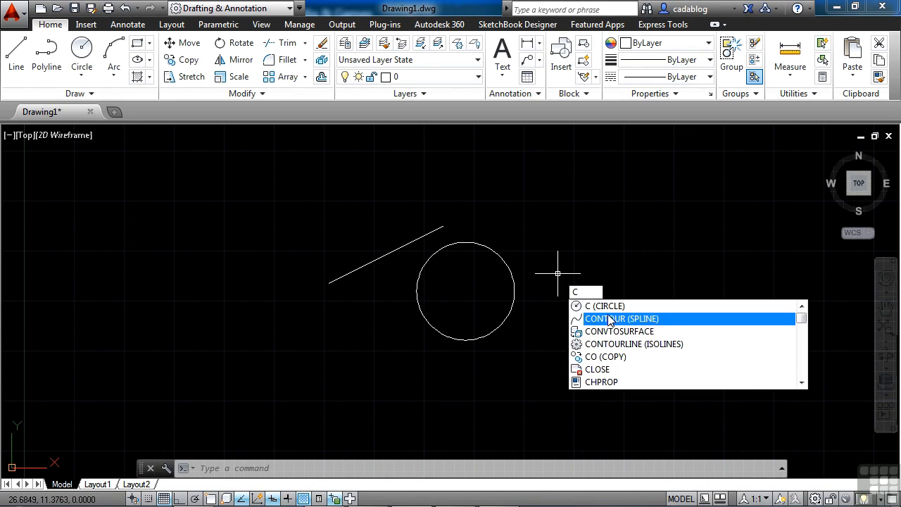
{"action": "left_click", "coordinate": [802, 323]}
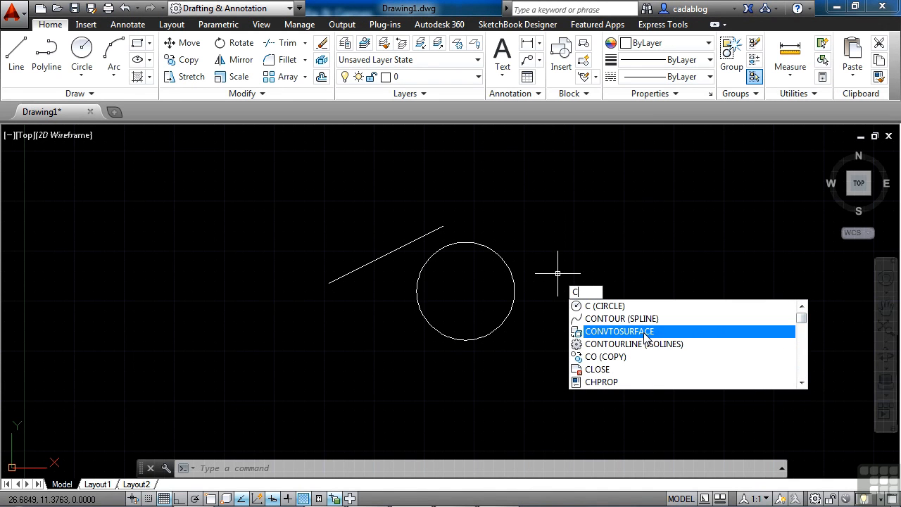
{"action": "mouse_move", "coordinate": [646, 332]}
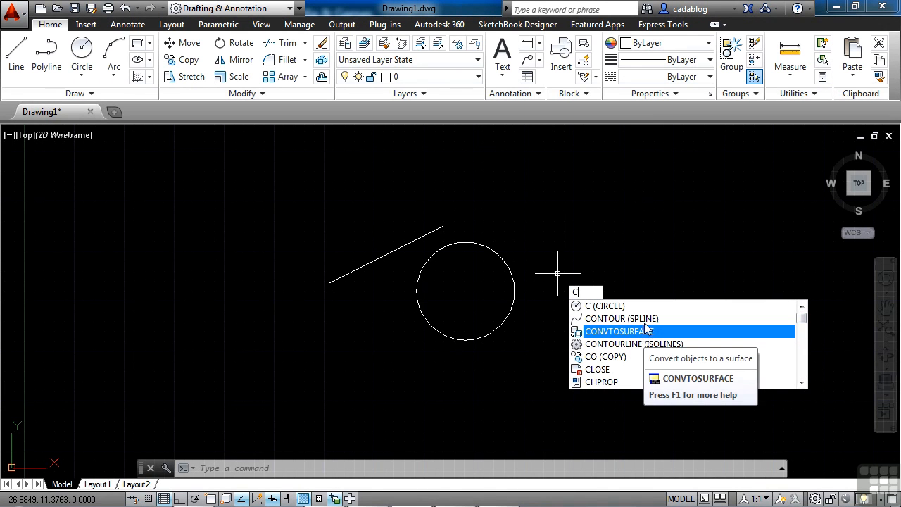
{"action": "mouse_move", "coordinate": [622, 318]}
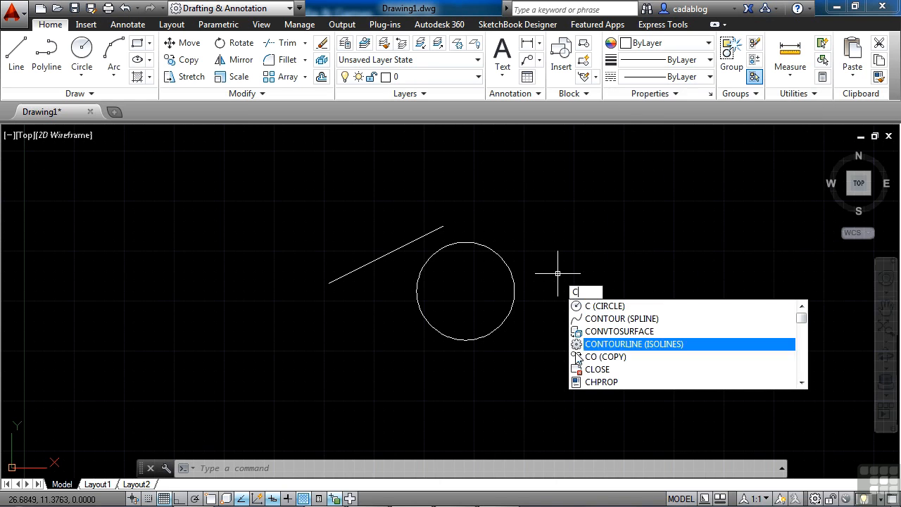
{"action": "type", "text": "IRCLE"}
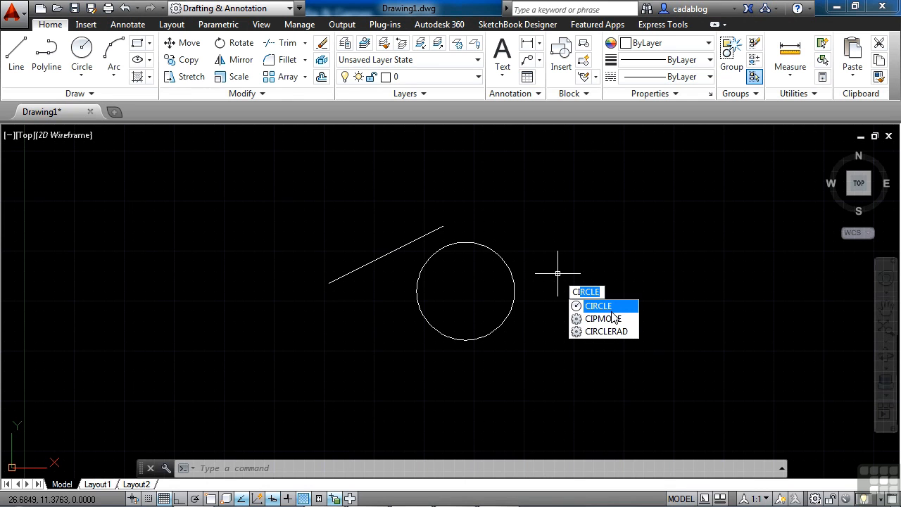
{"action": "mouse_move", "coordinate": [598, 305]}
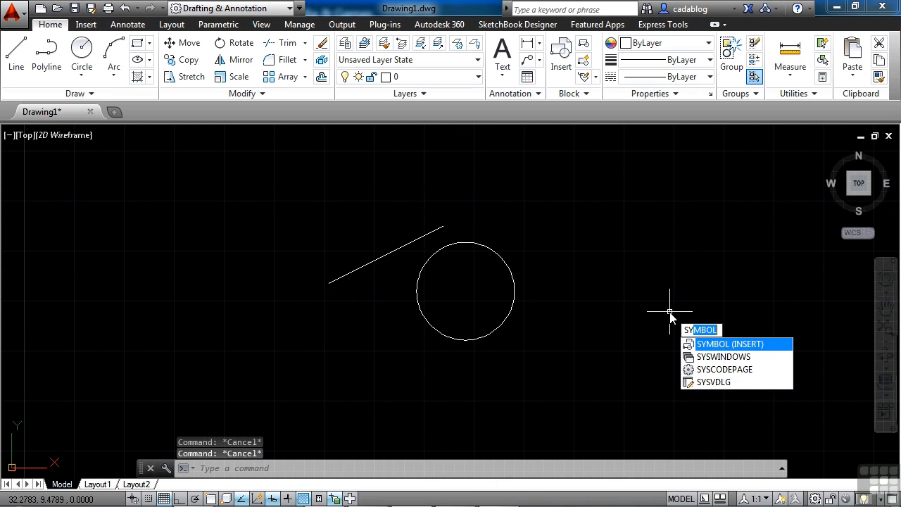
{"action": "mouse_move", "coordinate": [752, 349]}
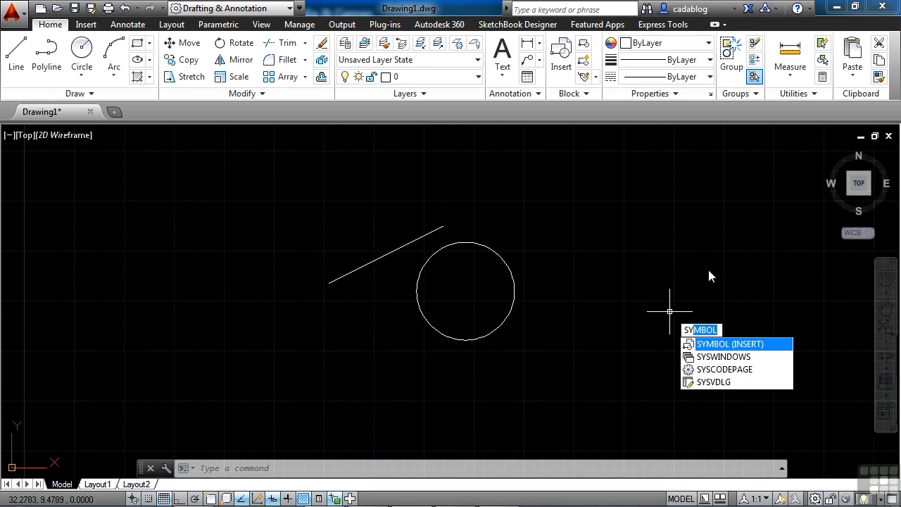
{"action": "mouse_move", "coordinate": [774, 342]}
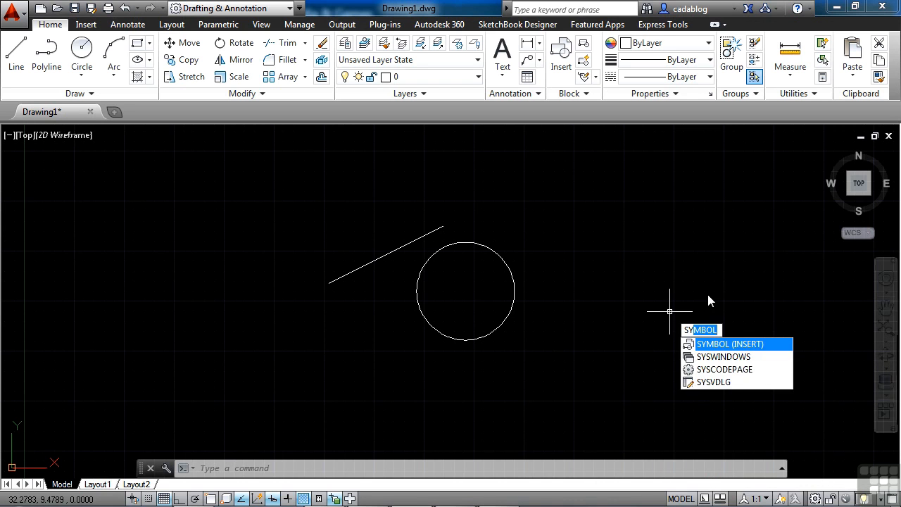
Step: Place the next point of the connected line segments on the canvas
{"action": "left_click", "coordinate": [670, 311]}
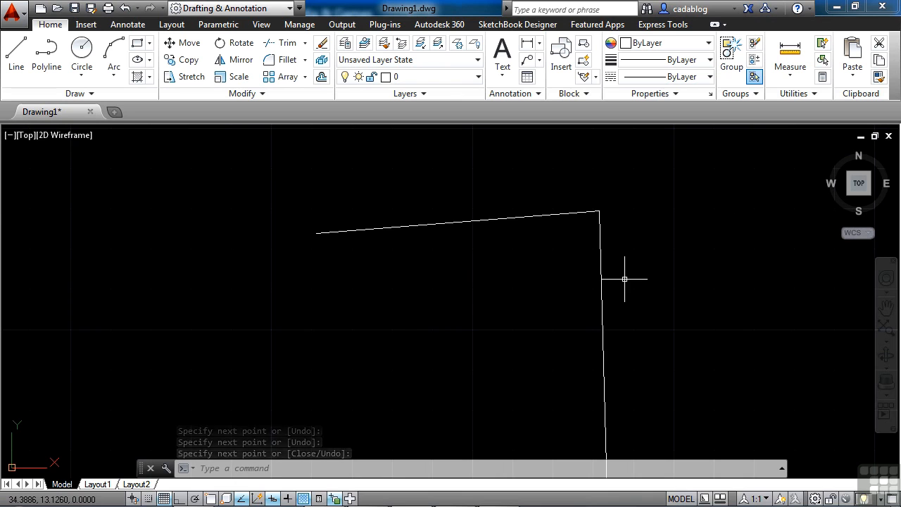
Step: Fillet the corner between the top and vertical lines with radius 1
{"action": "type", "text": "RO"}
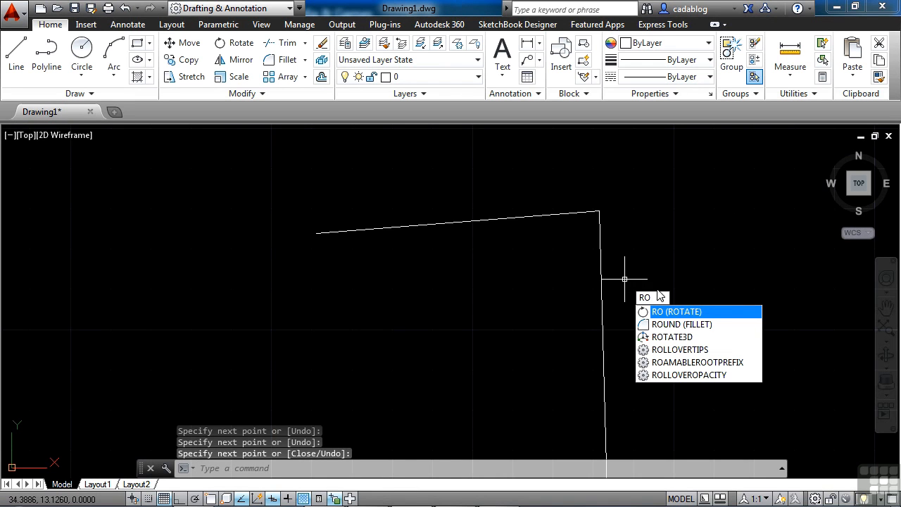
{"action": "mouse_move", "coordinate": [711, 324]}
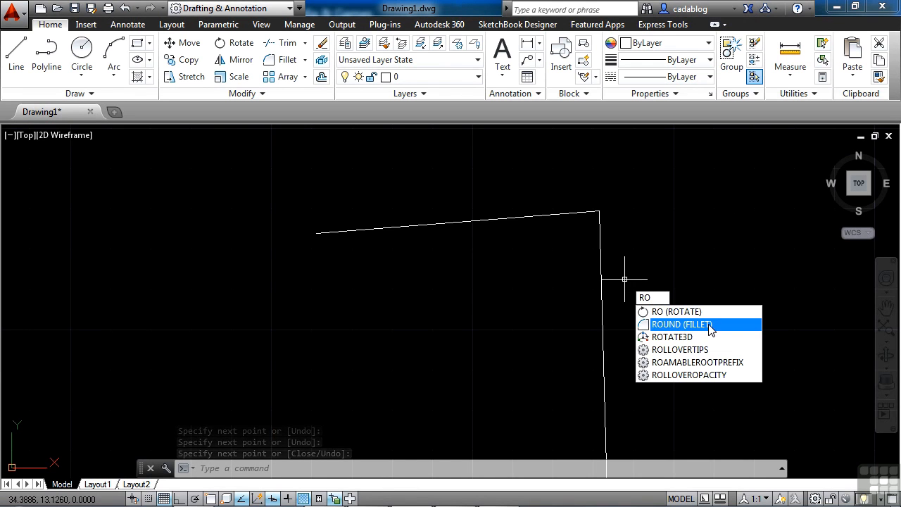
{"action": "mouse_move", "coordinate": [712, 324]}
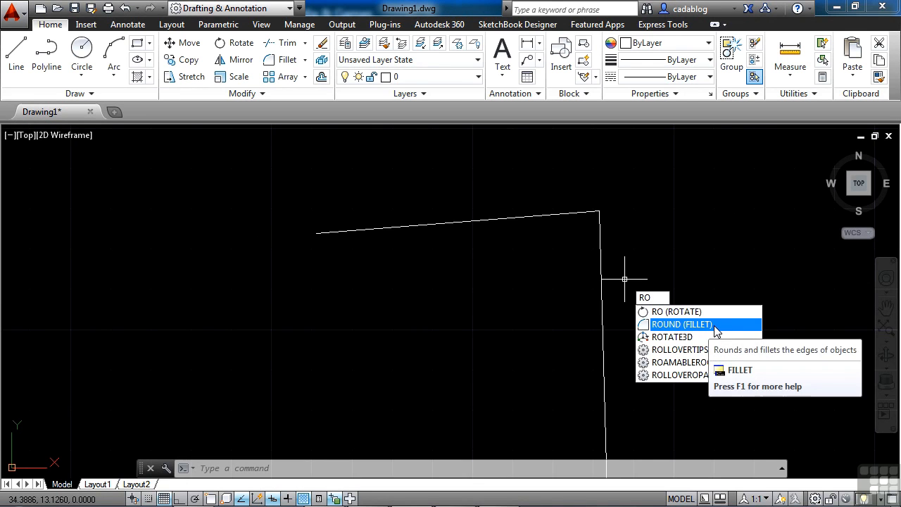
{"action": "left_click", "coordinate": [681, 324]}
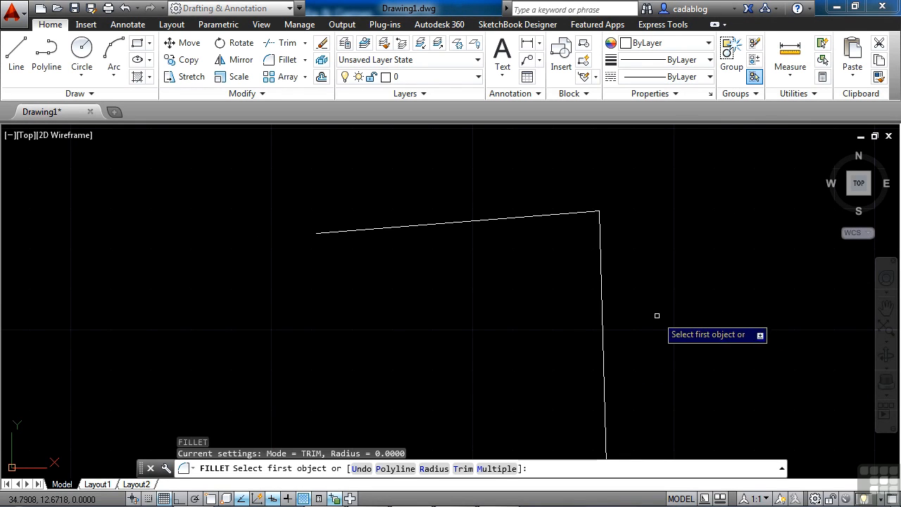
{"action": "type", "text": "r"}
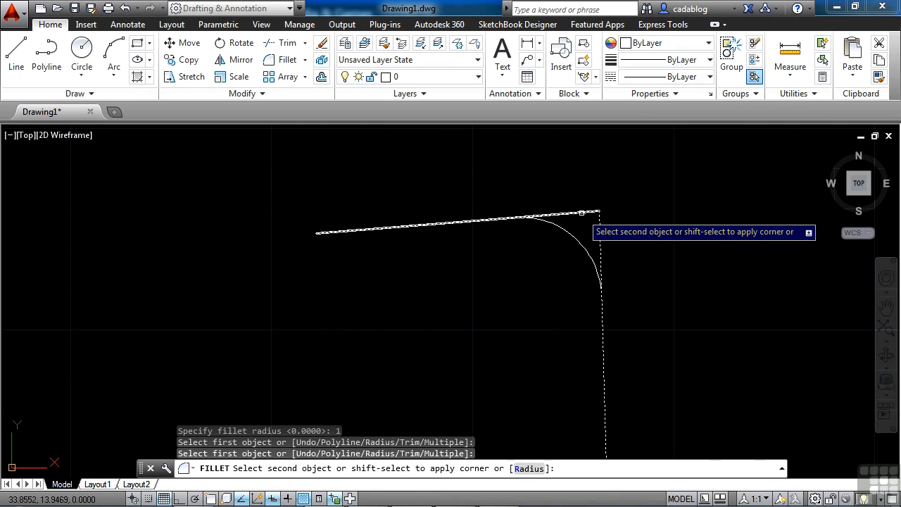
{"action": "left_click", "coordinate": [583, 251]}
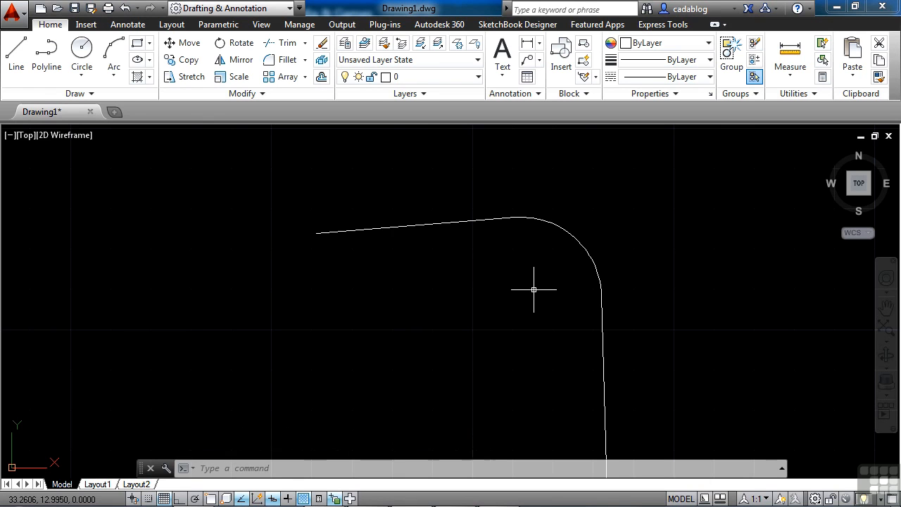
{"action": "mouse_move", "coordinate": [518, 301]}
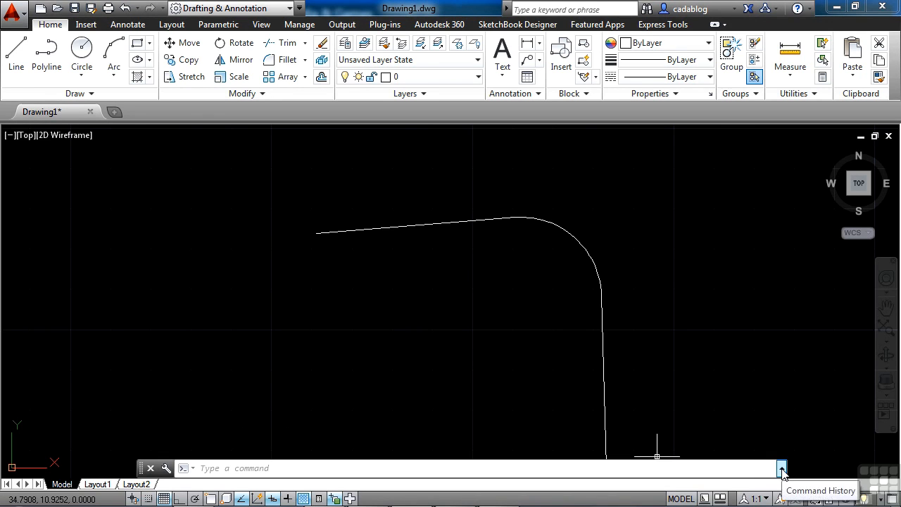
{"action": "left_click", "coordinate": [781, 467]}
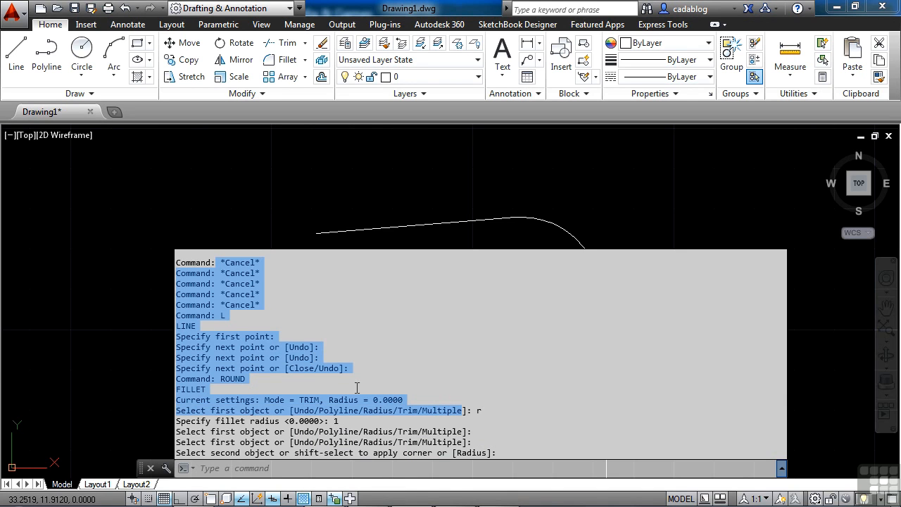
{"action": "right_click", "coordinate": [357, 387]}
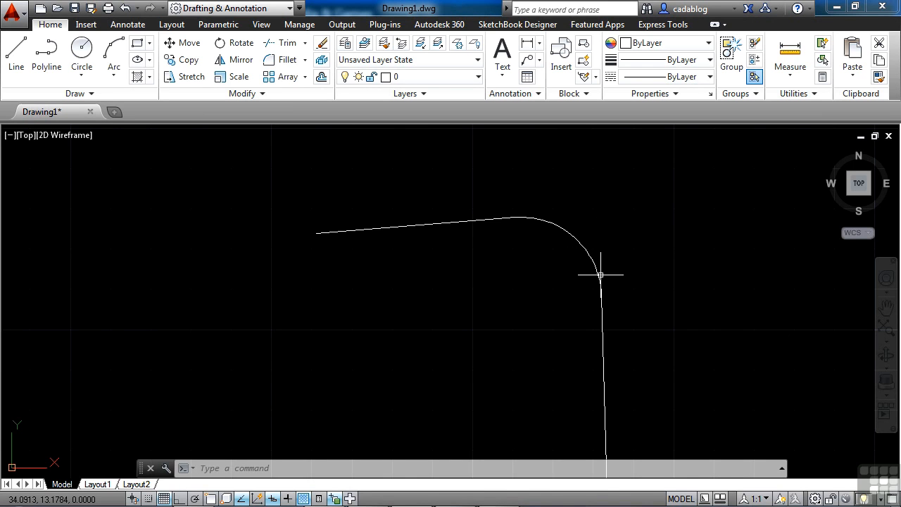
{"action": "mouse_move", "coordinate": [518, 259]}
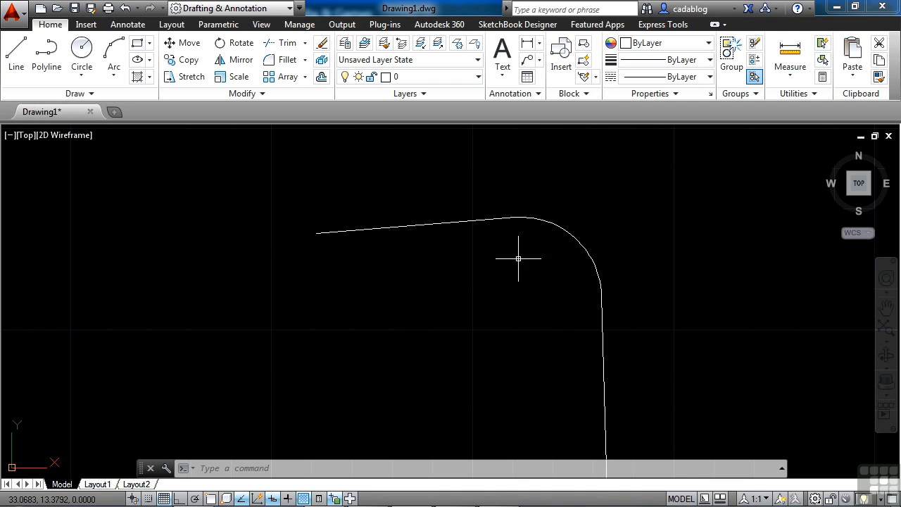
{"action": "type", "text": "LIS"}
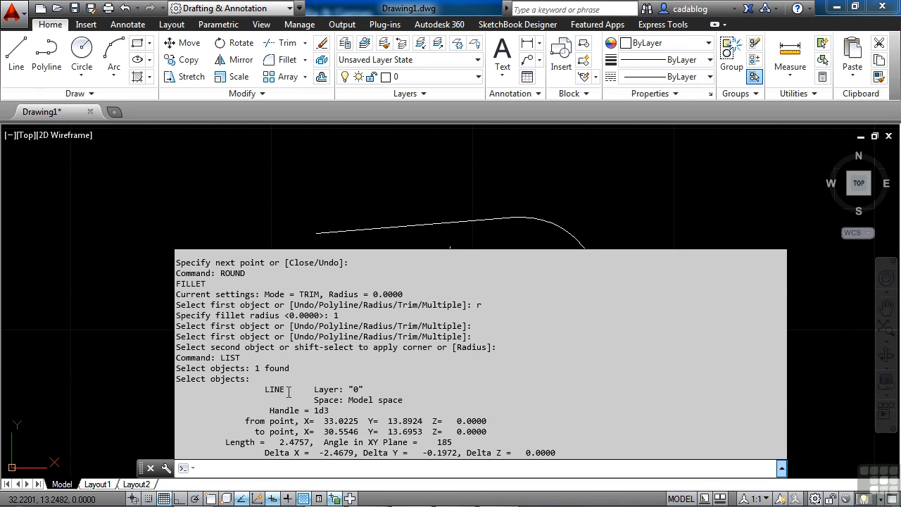
{"action": "mouse_move", "coordinate": [329, 406]}
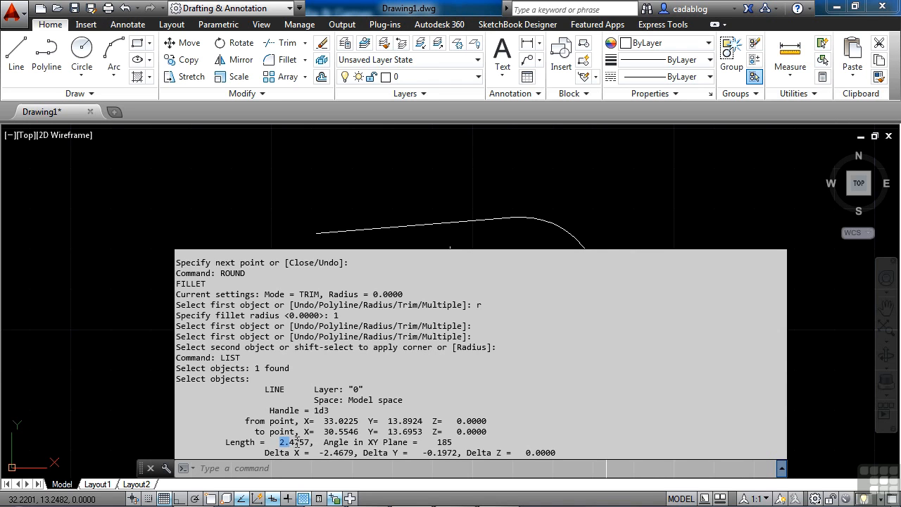
{"action": "double_click", "coordinate": [294, 442]}
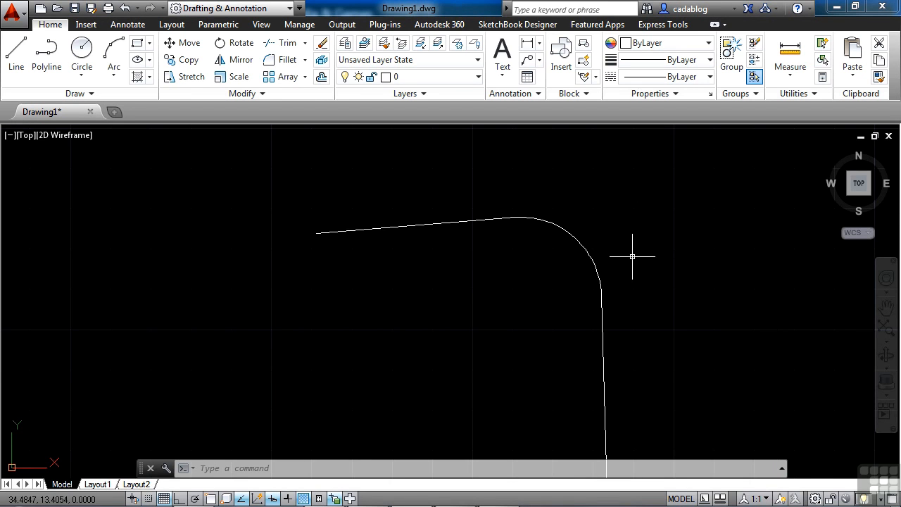
Step: Show the recent-commands list with LIST, FILLET, LINE and CIRCLE
{"action": "right_click", "coordinate": [631, 256]}
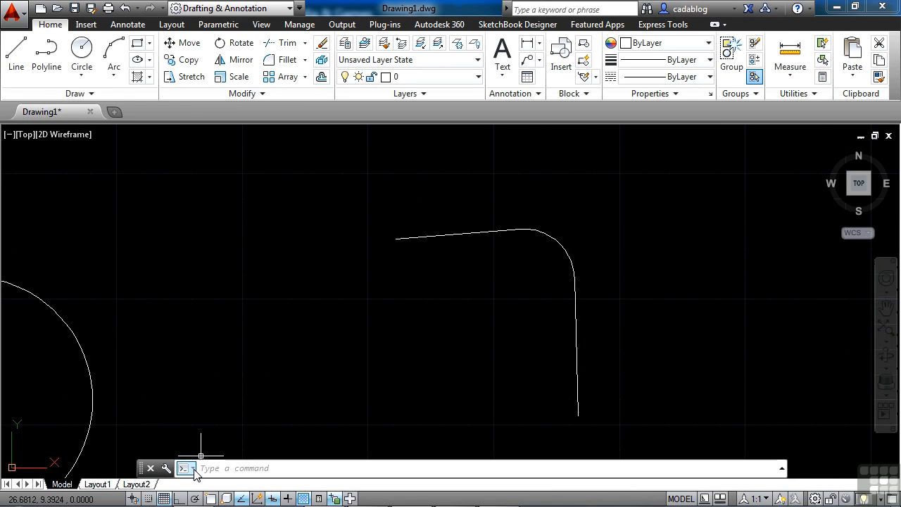
{"action": "left_click", "coordinate": [185, 467]}
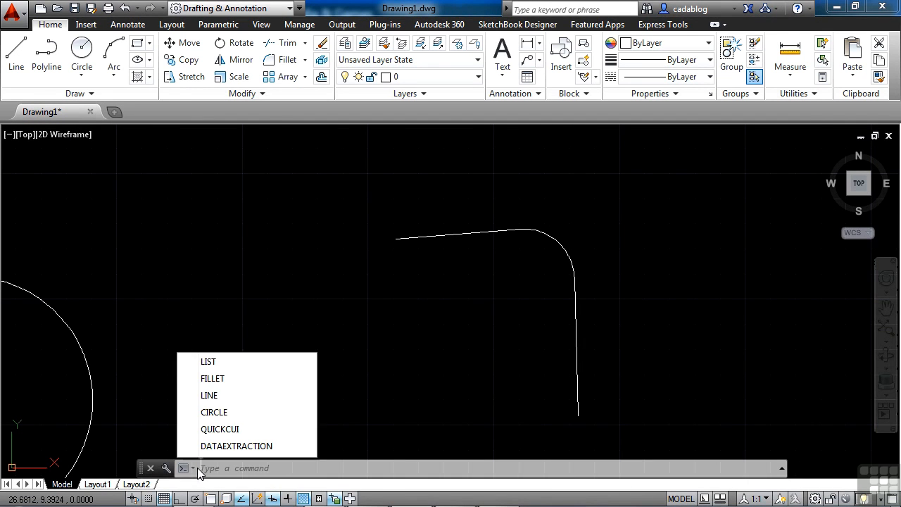
{"action": "mouse_move", "coordinate": [219, 430]}
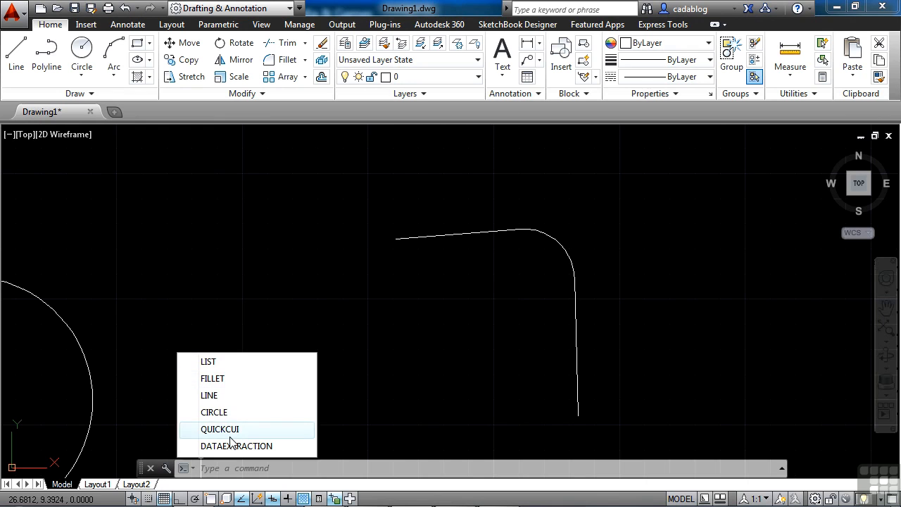
{"action": "mouse_move", "coordinate": [237, 445]}
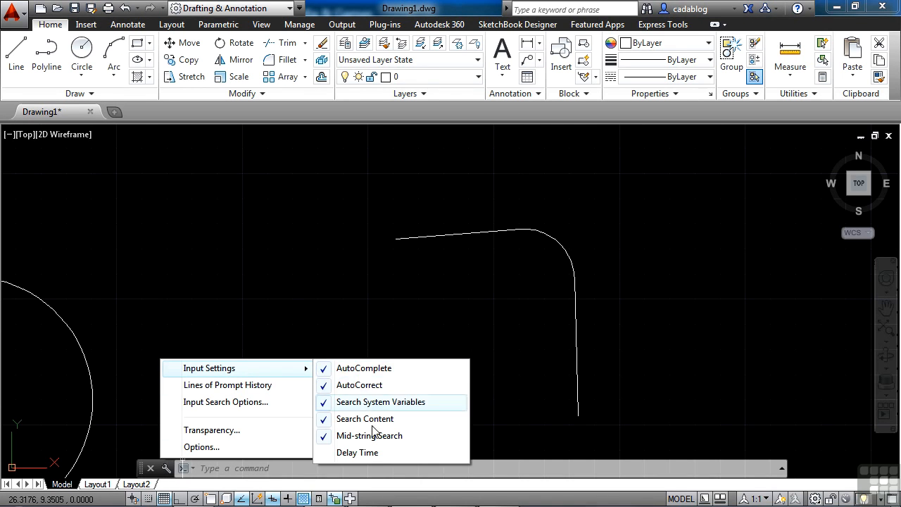
{"action": "mouse_move", "coordinate": [364, 420]}
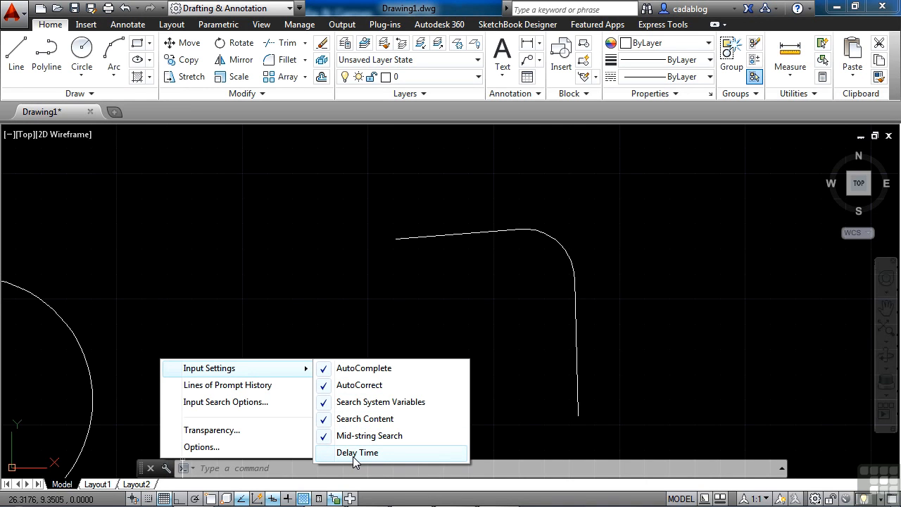
{"action": "mouse_move", "coordinate": [246, 385]}
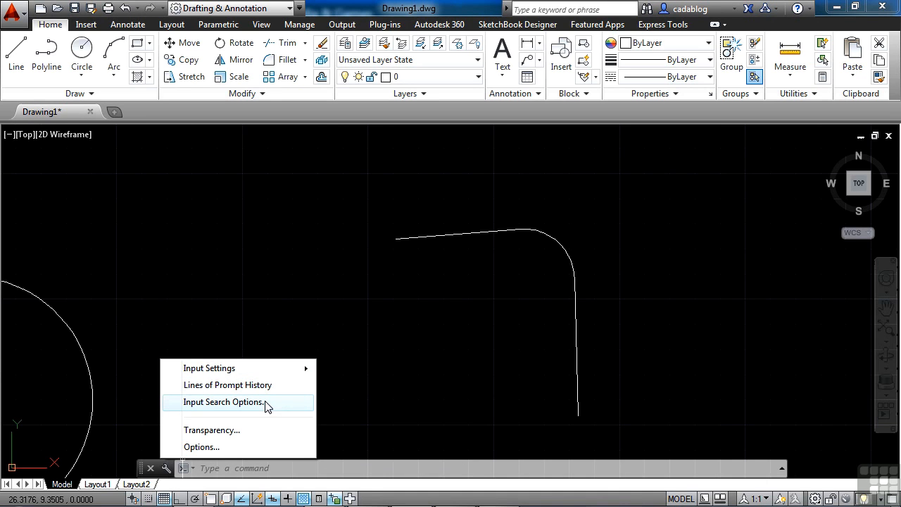
{"action": "left_click", "coordinate": [224, 402]}
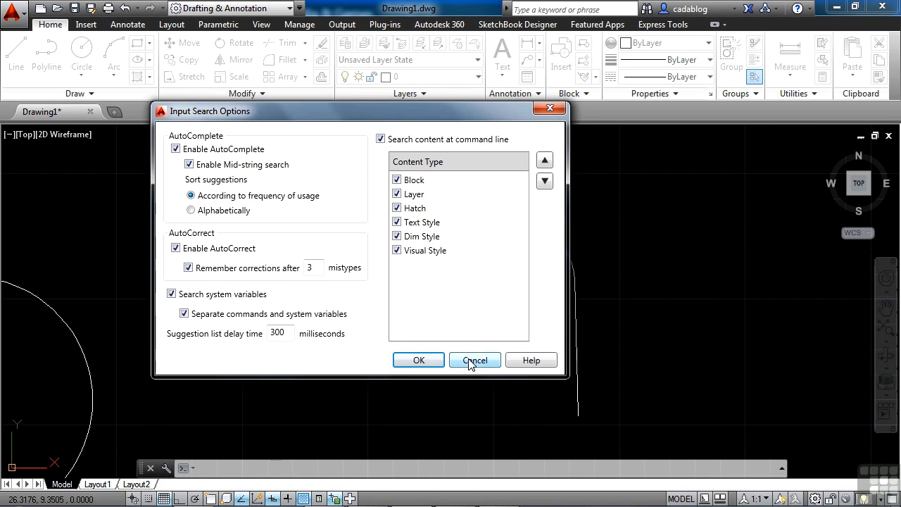
{"action": "left_click", "coordinate": [475, 360]}
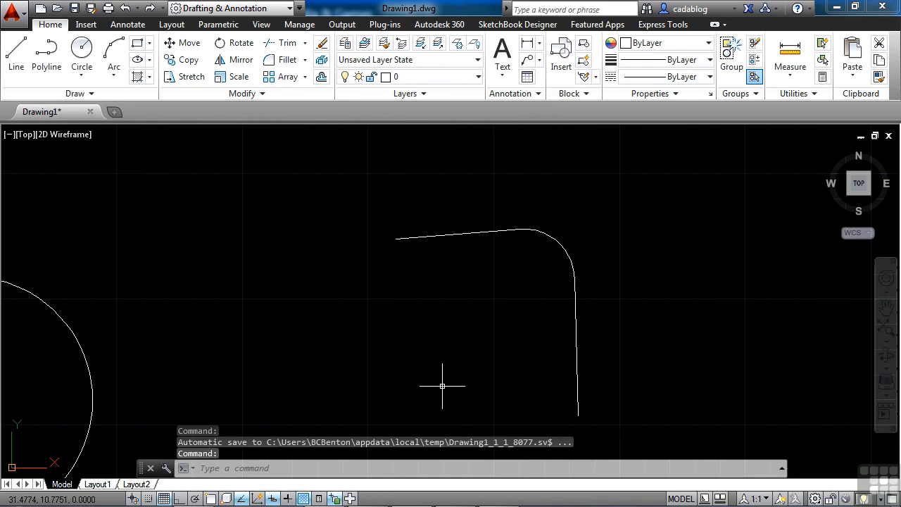
{"action": "mouse_move", "coordinate": [443, 407]}
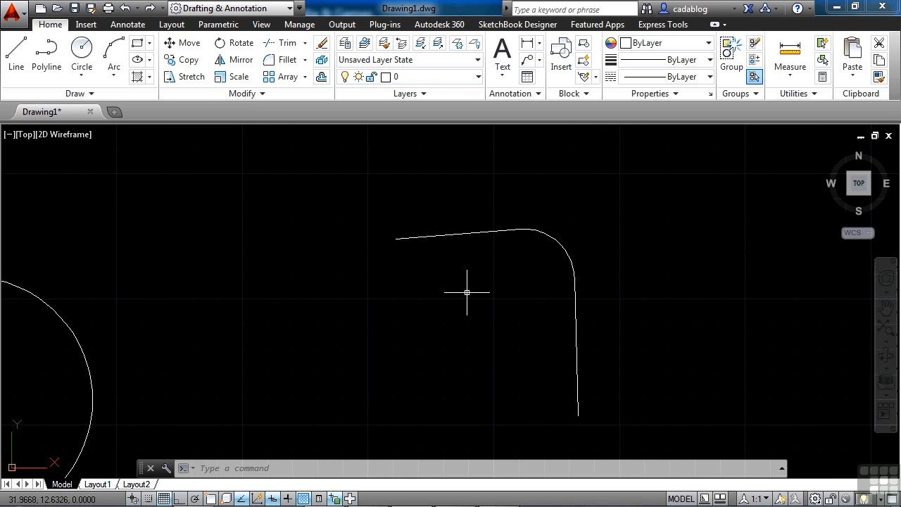
{"action": "mouse_move", "coordinate": [467, 288]}
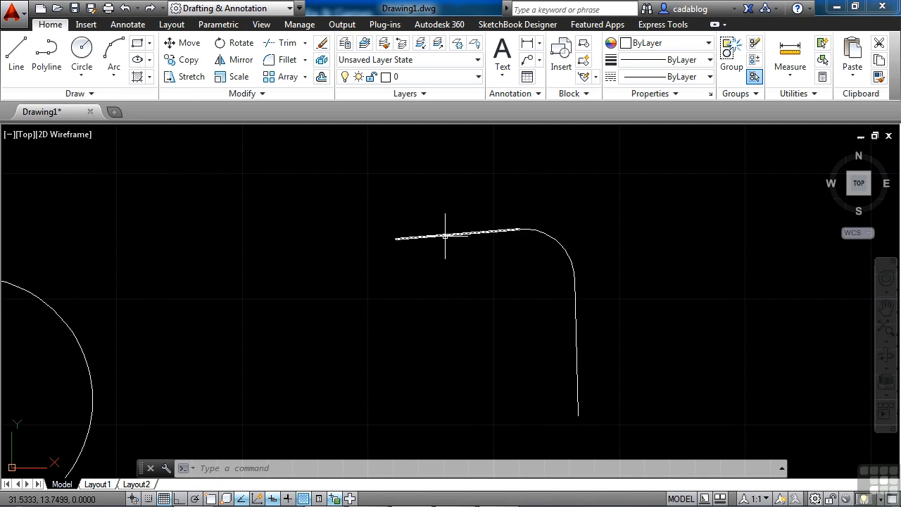
{"action": "mouse_move", "coordinate": [445, 236]}
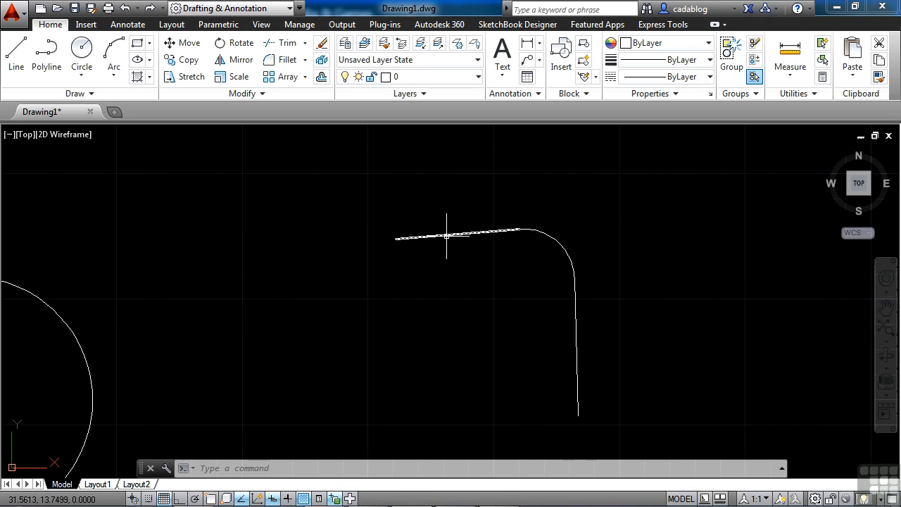
{"action": "mouse_move", "coordinate": [447, 238]}
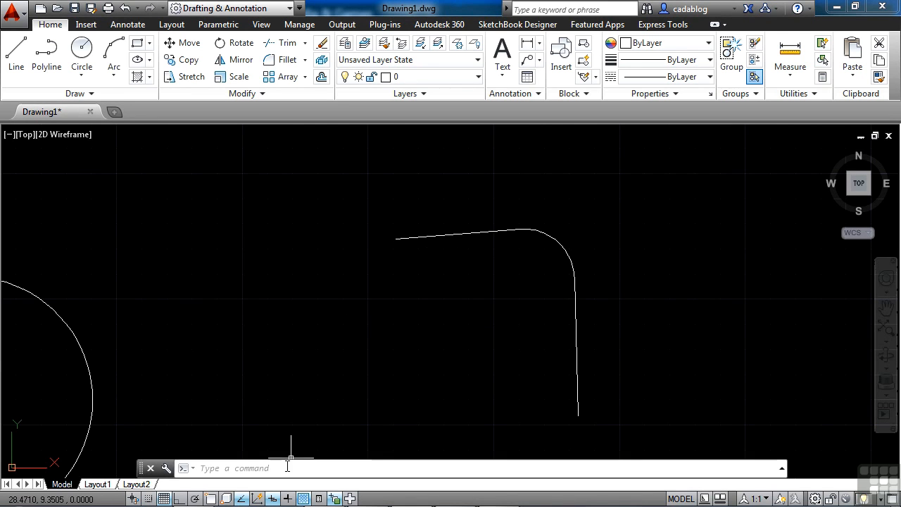
{"action": "mouse_move", "coordinate": [444, 253]}
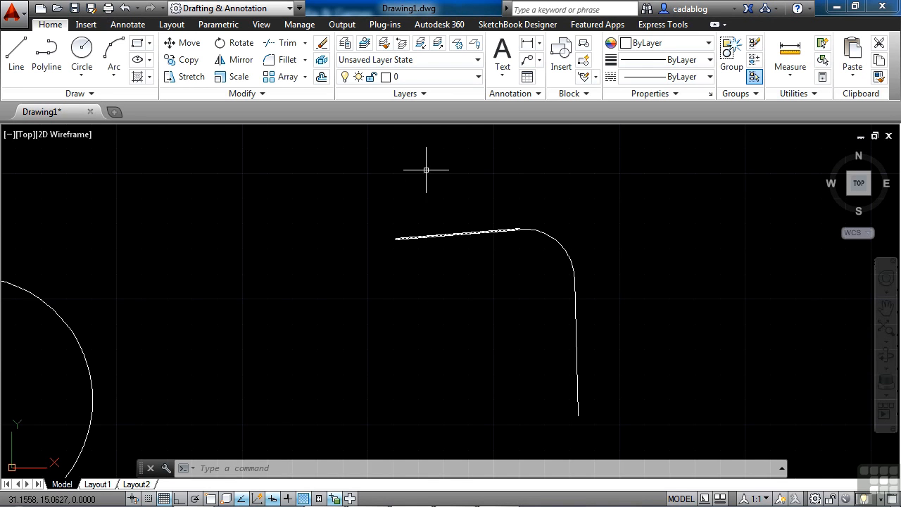
Step: Draw a small circle above the left end of the filleted line via CIRCLE
{"action": "type", "text": "CIRCle"}
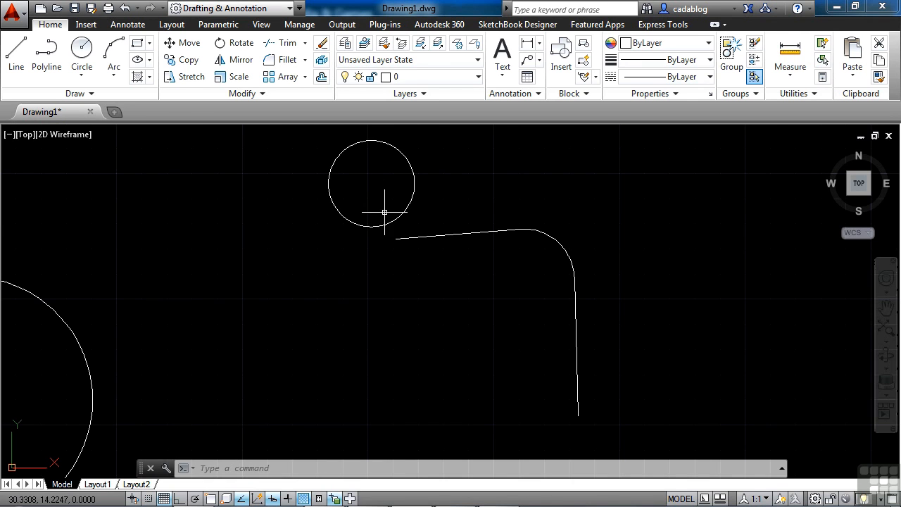
{"action": "mouse_move", "coordinate": [346, 360]}
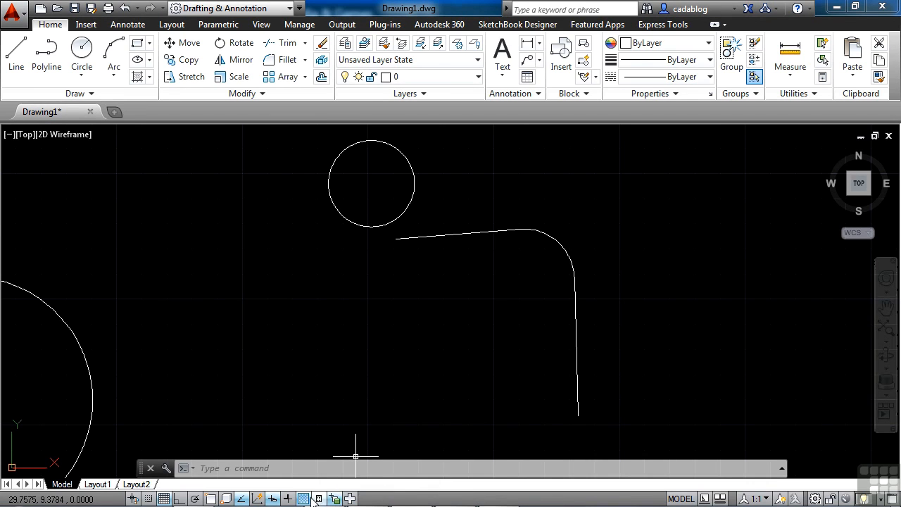
{"action": "mouse_move", "coordinate": [273, 498]}
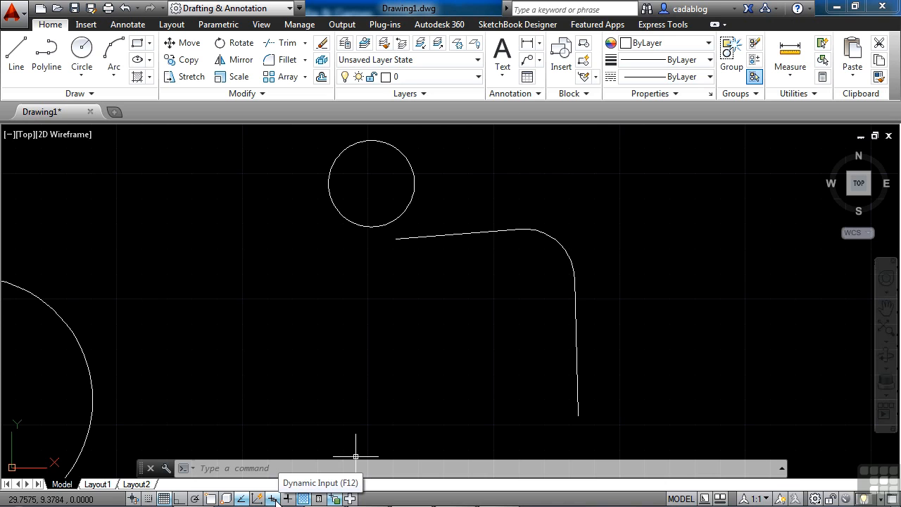
{"action": "mouse_move", "coordinate": [276, 476]}
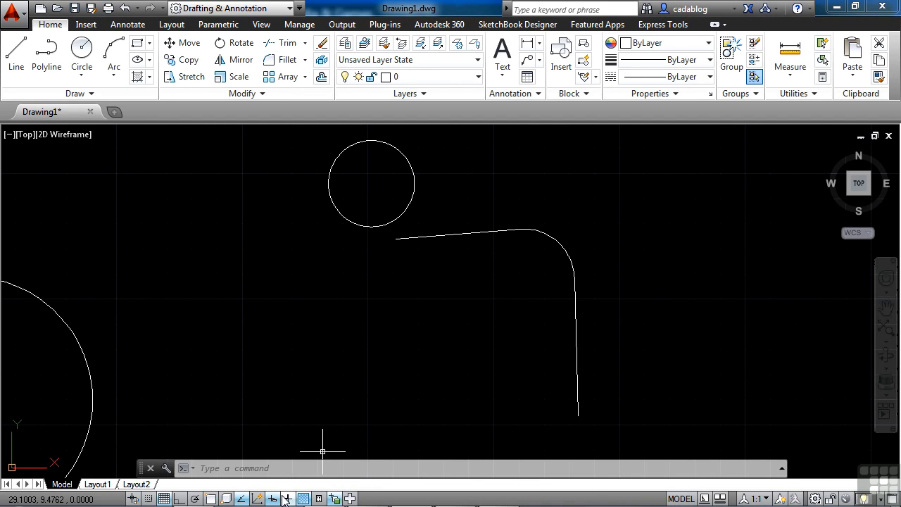
{"action": "mouse_move", "coordinate": [270, 498]}
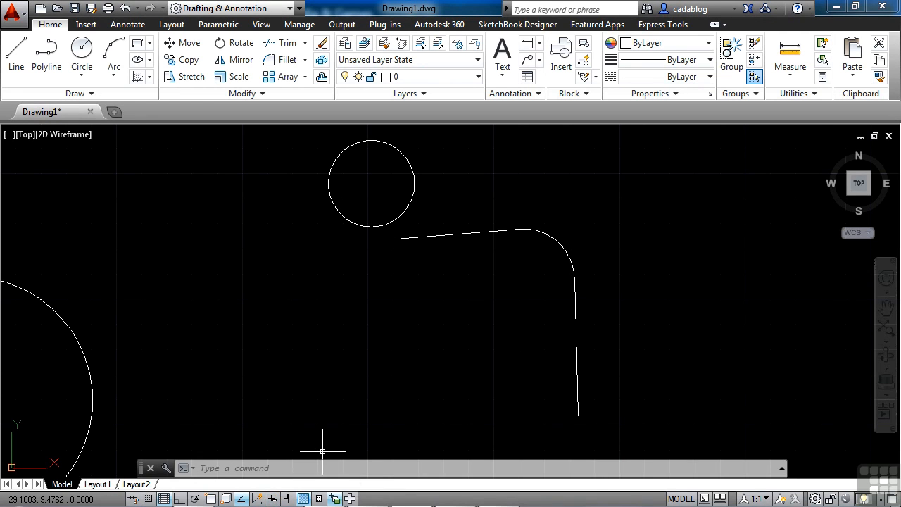
{"action": "mouse_move", "coordinate": [406, 313]}
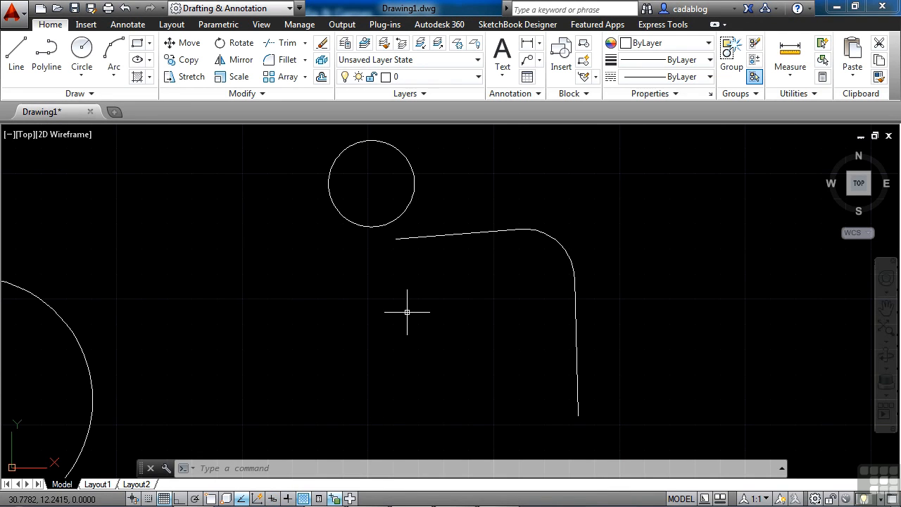
{"action": "type", "text": "lin"}
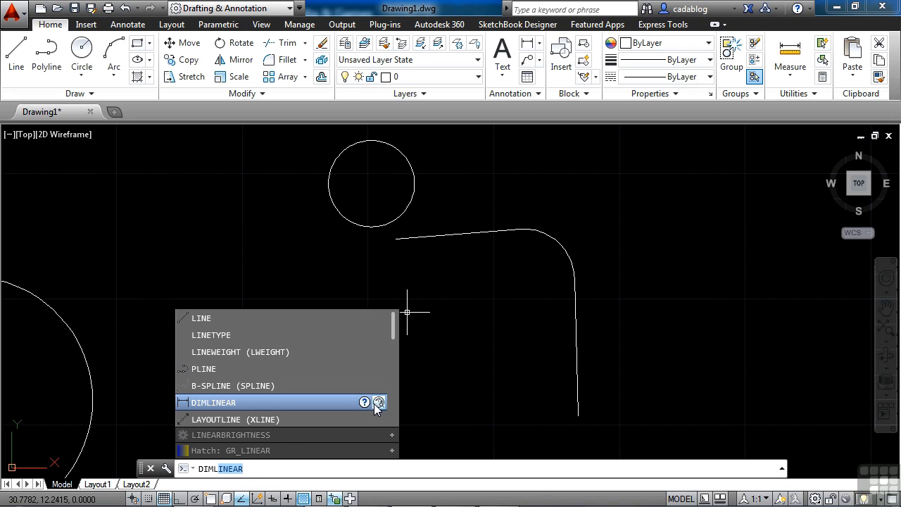
{"action": "mouse_move", "coordinate": [236, 419]}
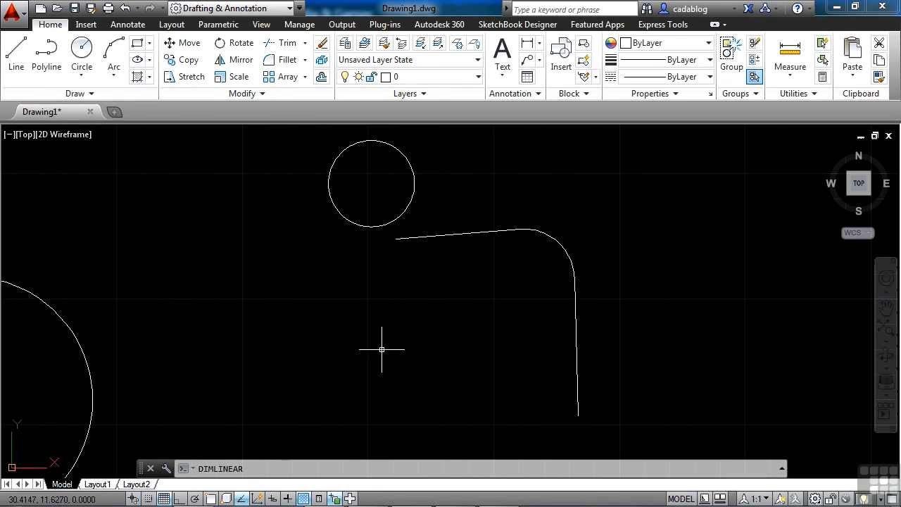
{"action": "mouse_move", "coordinate": [437, 275]}
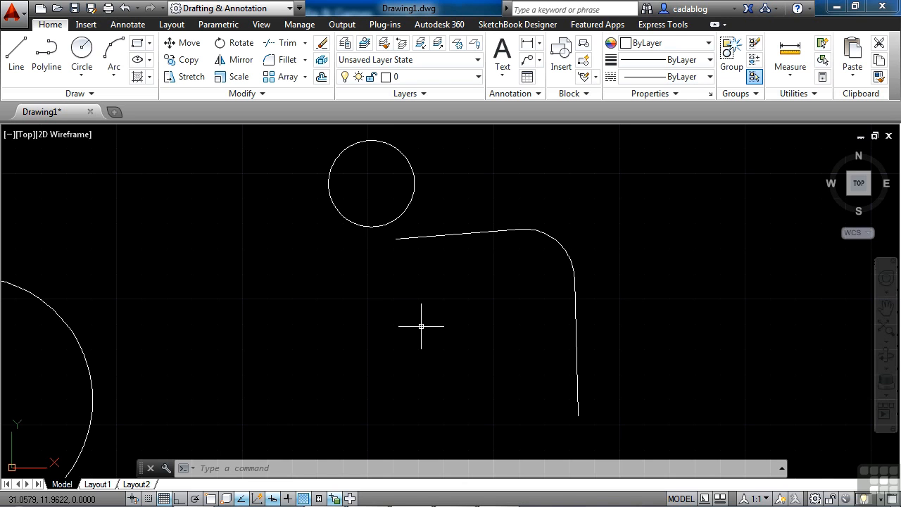
Step: Draw two circles with the C alias, one below the top circle and one to its left
{"action": "type", "text": "c"}
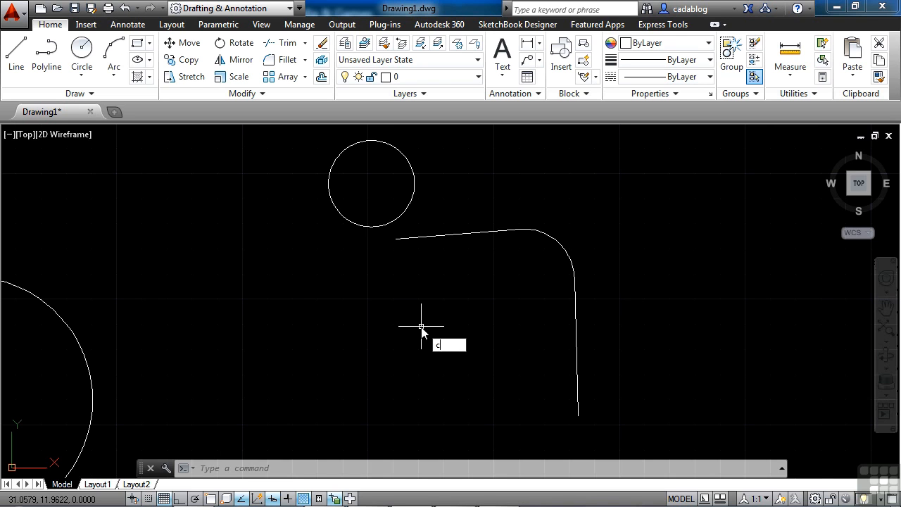
{"action": "key", "text": "Escape"}
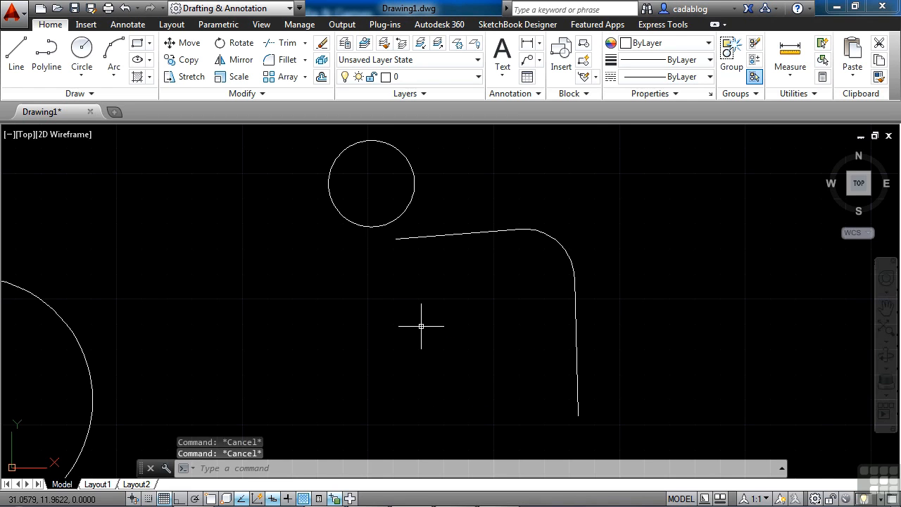
{"action": "type", "text": "c"}
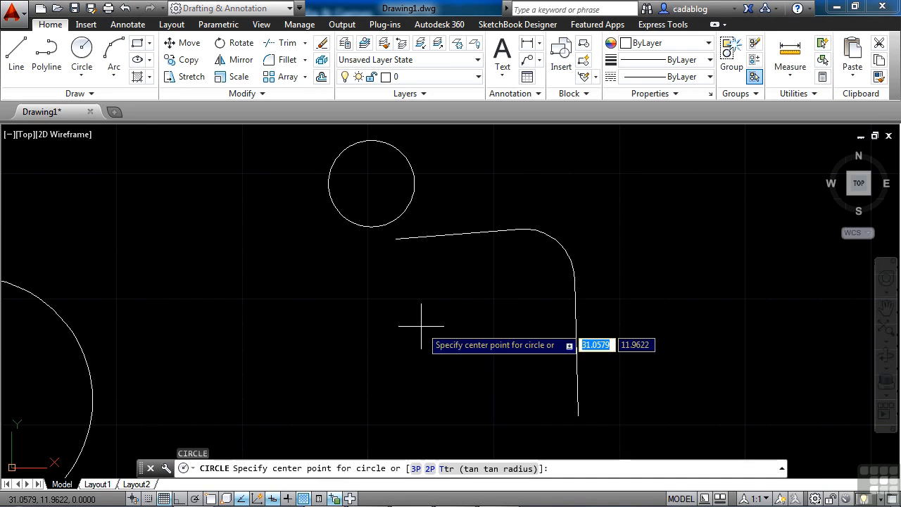
{"action": "mouse_move", "coordinate": [408, 298]}
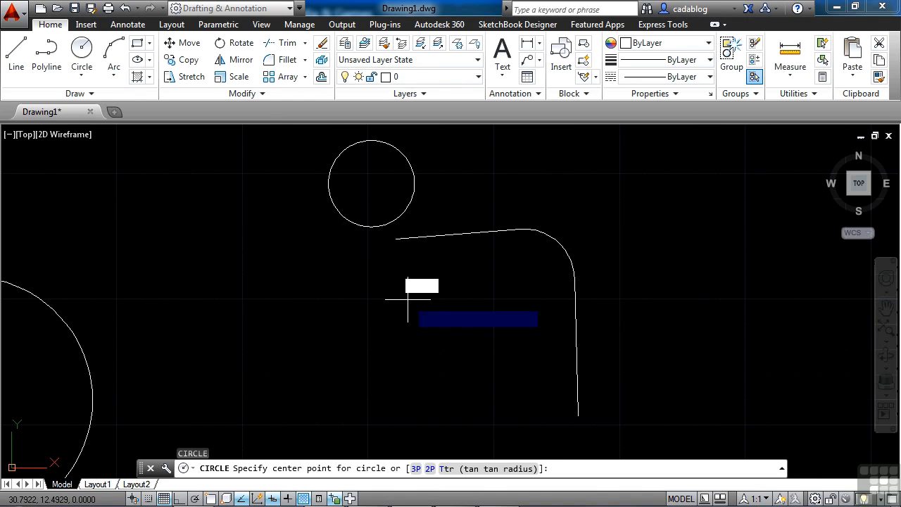
{"action": "left_click", "coordinate": [408, 298]}
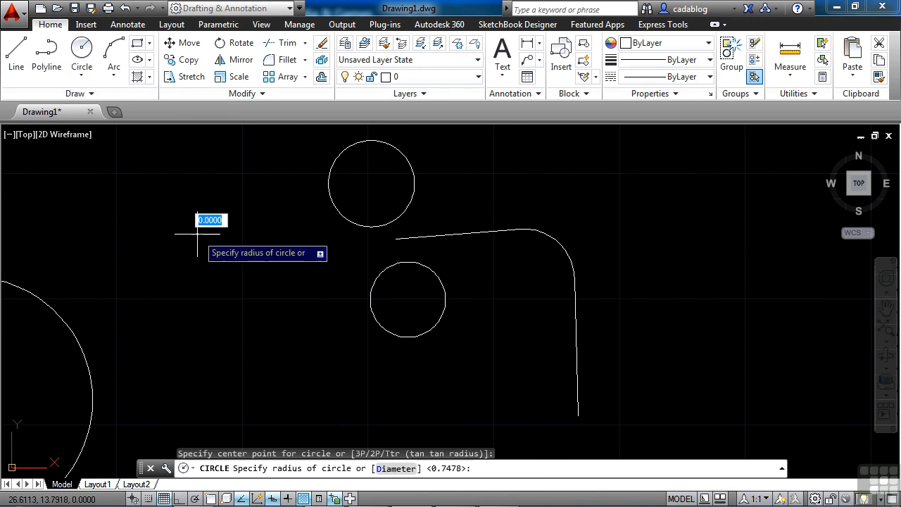
{"action": "left_click", "coordinate": [298, 24]}
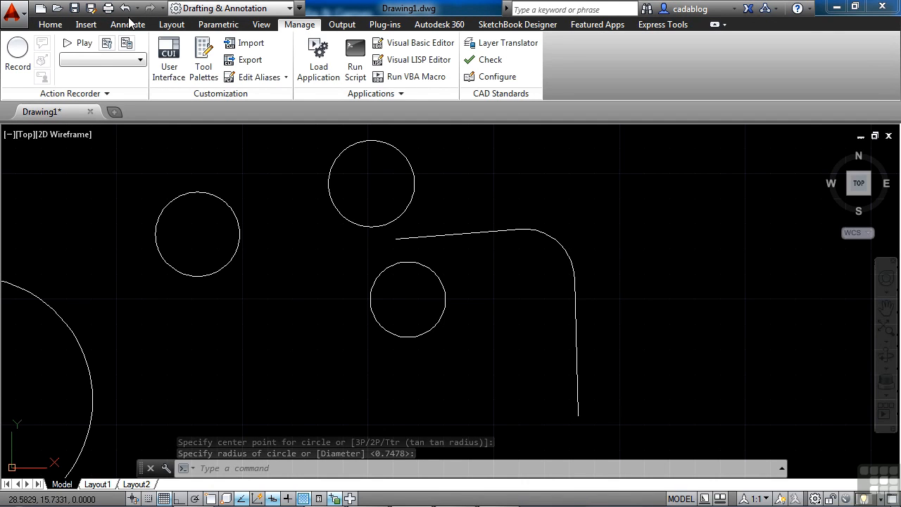
Step: Browse the Annotate and Home ribbons, then add a small circle right of the top circle
{"action": "left_click", "coordinate": [126, 24]}
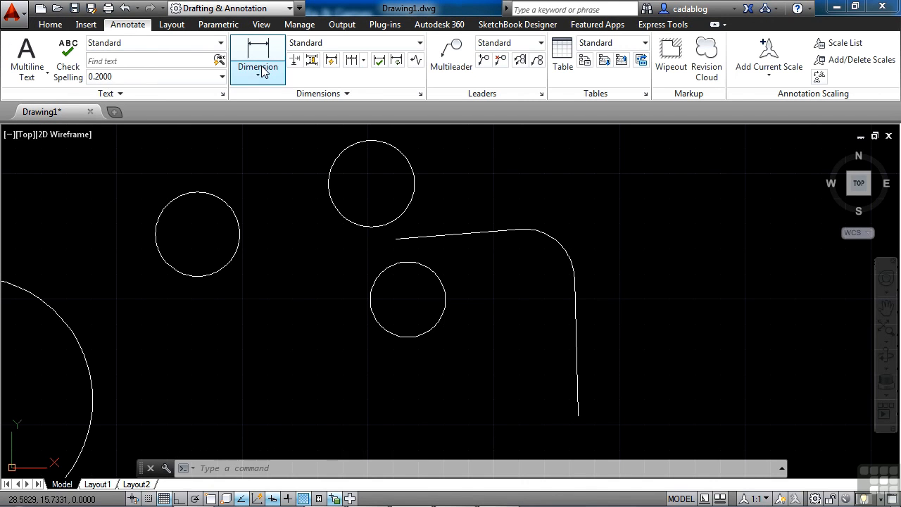
{"action": "left_click", "coordinate": [258, 56]}
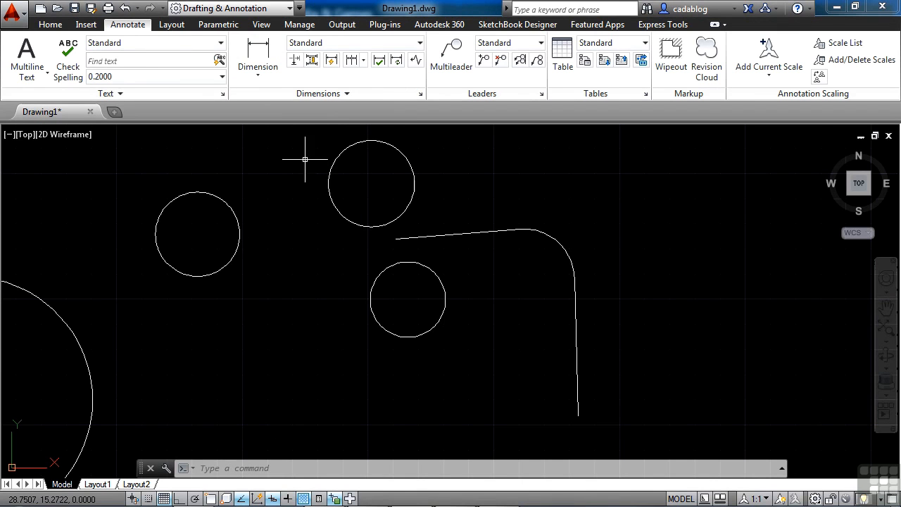
{"action": "left_click", "coordinate": [50, 24]}
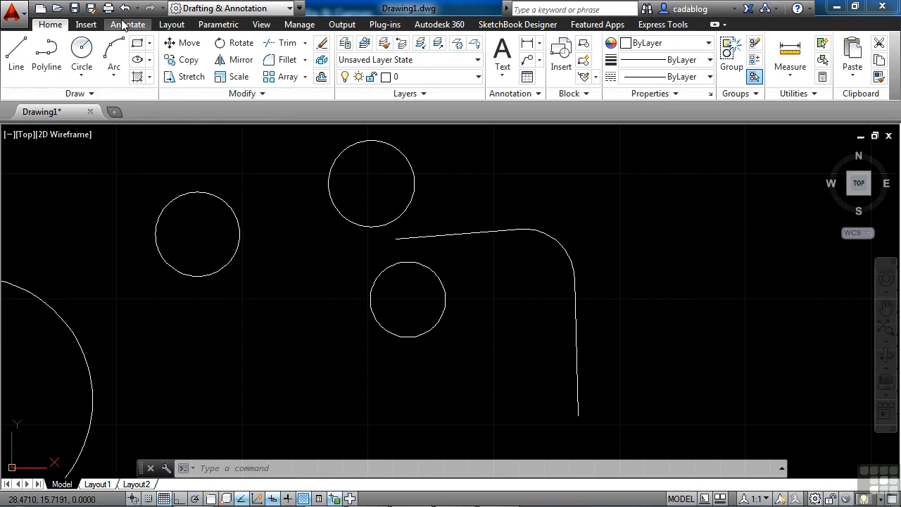
{"action": "left_click", "coordinate": [126, 24]}
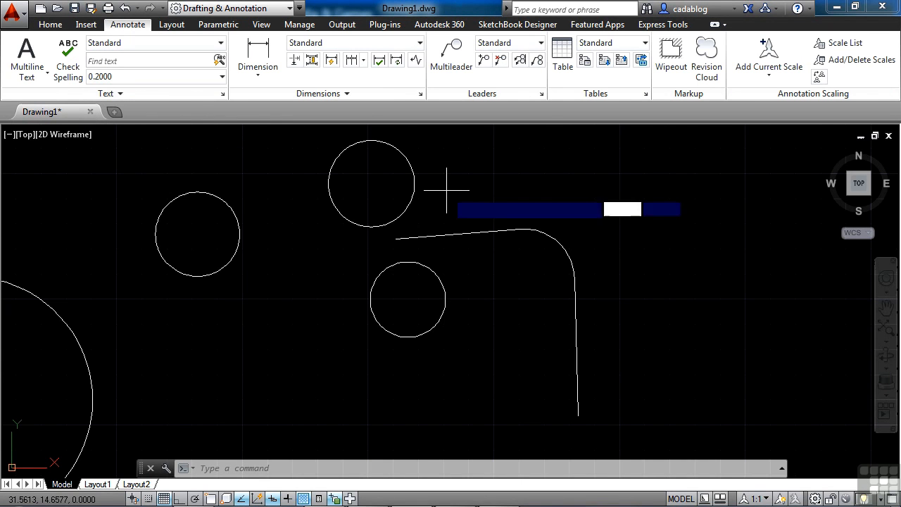
{"action": "left_click", "coordinate": [450, 188]}
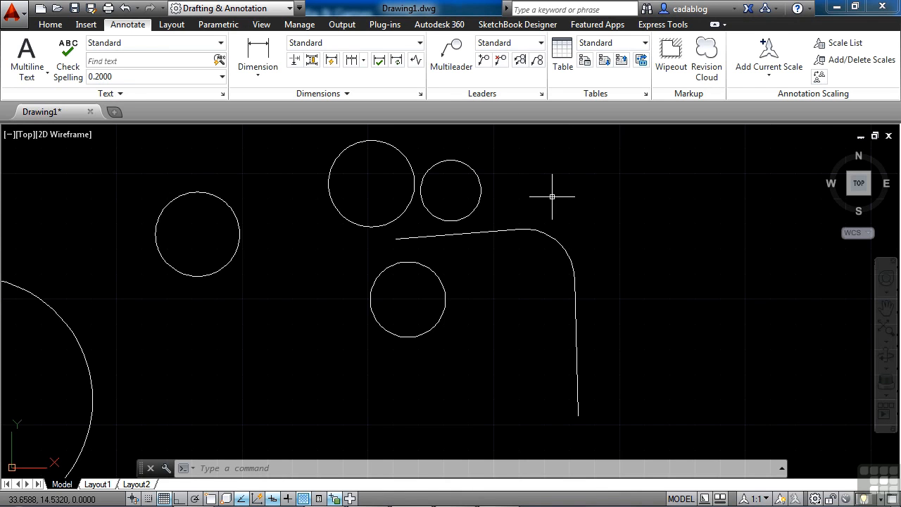
{"action": "mouse_move", "coordinate": [576, 197]}
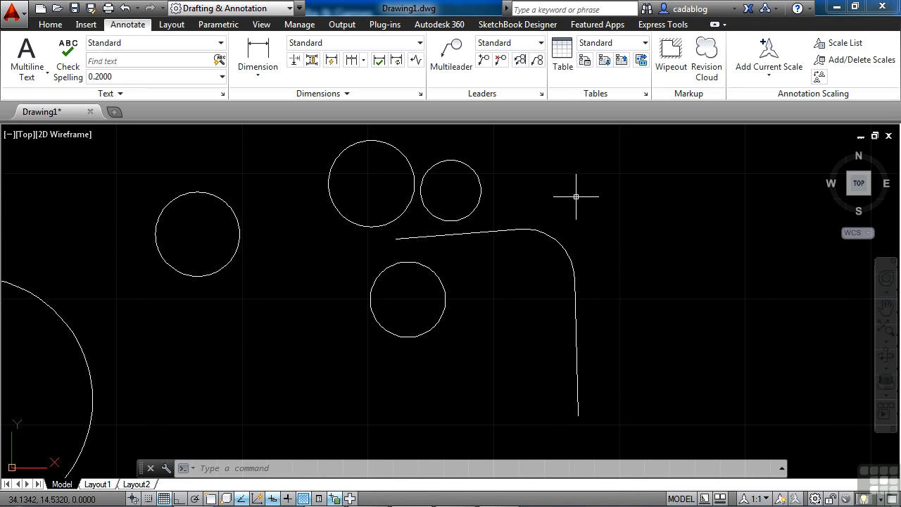
{"action": "mouse_move", "coordinate": [470, 273]}
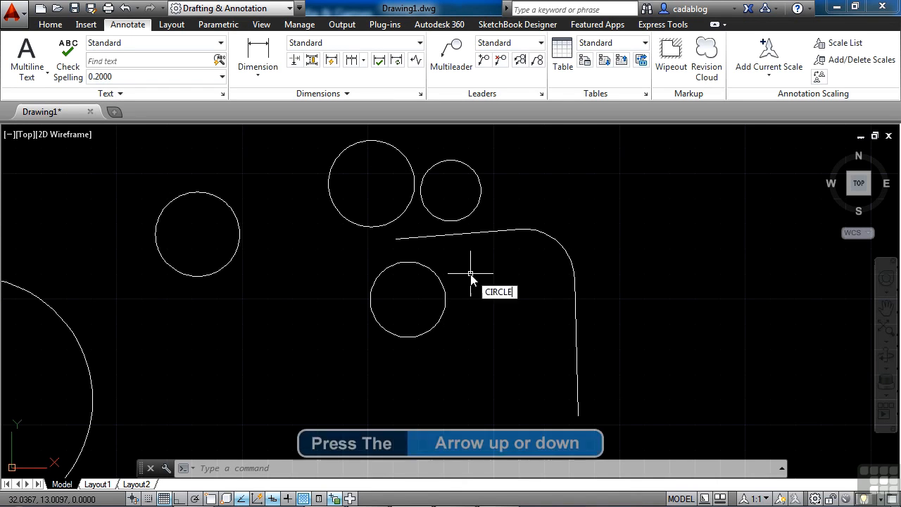
{"action": "key", "text": "Down"}
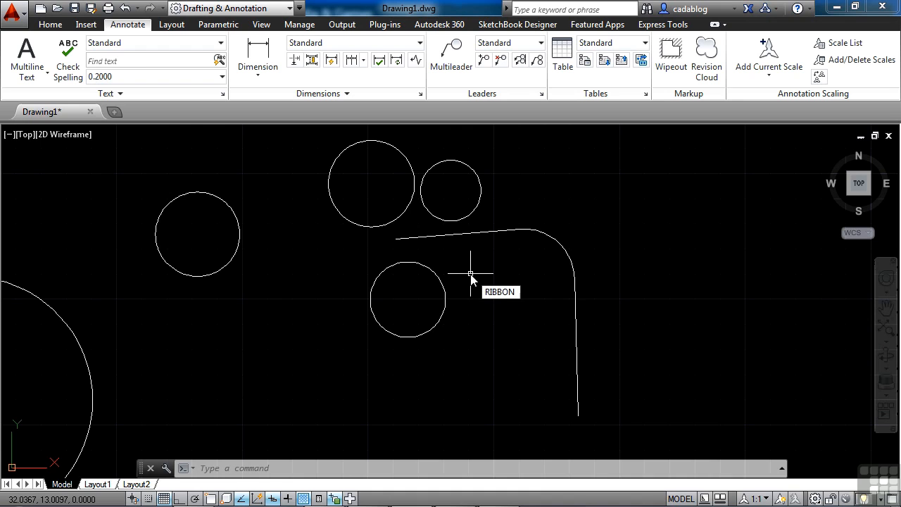
{"action": "type", "text": "DWGPROPS"}
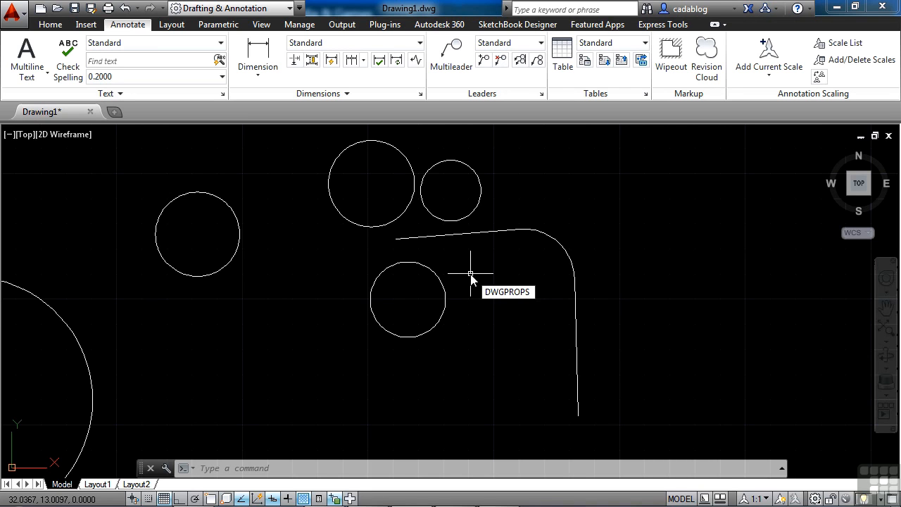
{"action": "type", "text": "EXPORT"}
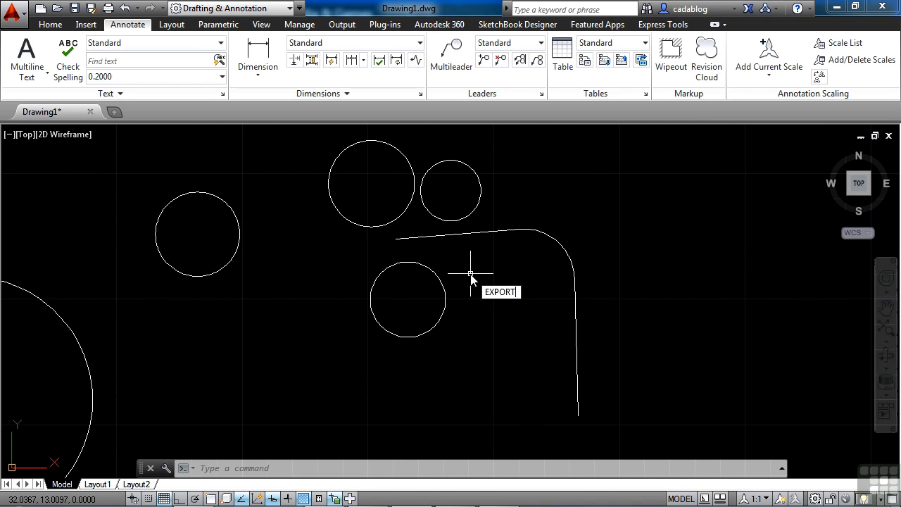
{"action": "type", "text": "RIBBON"}
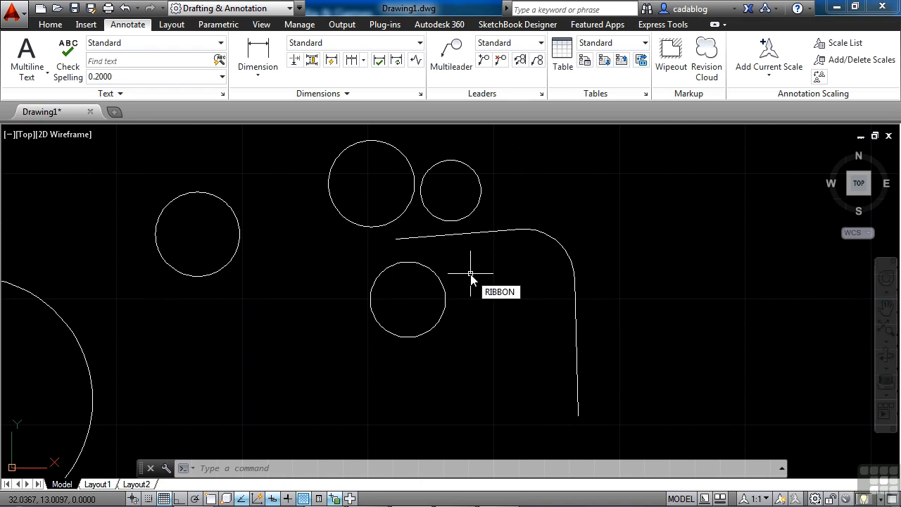